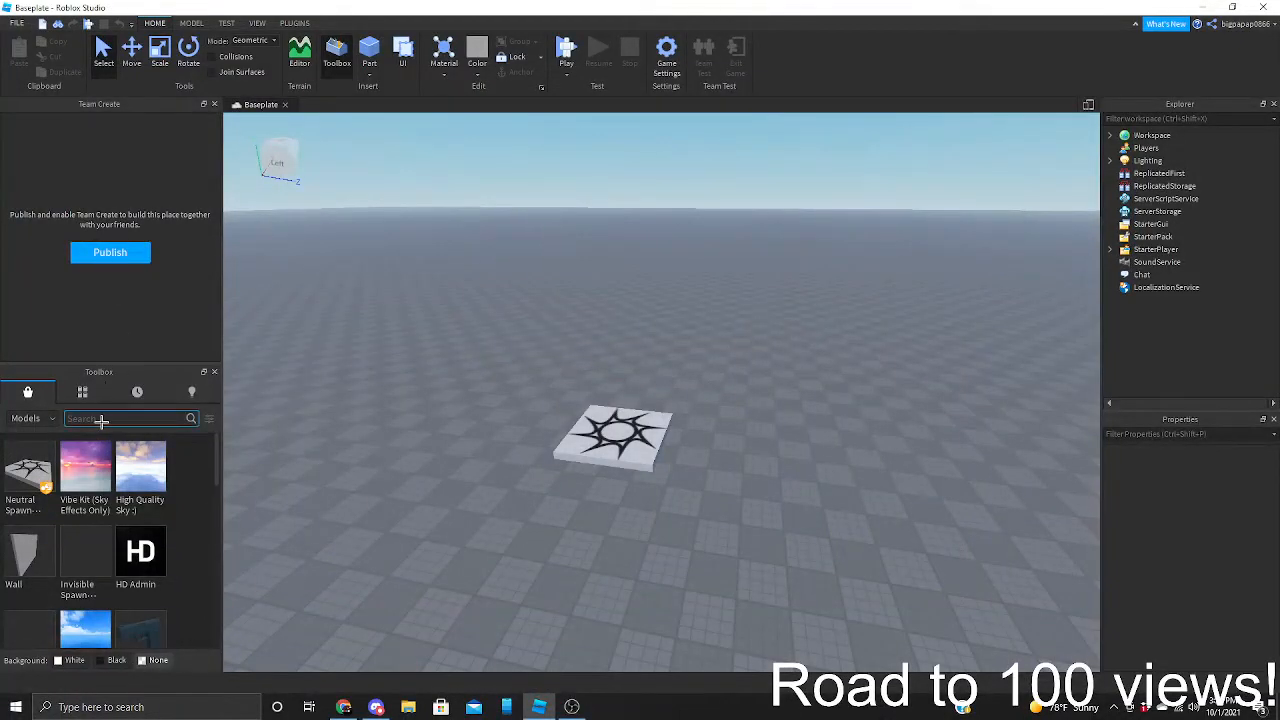
# Search the Toolbox model library for '2014 Charger' to list Dodge Charger models
pyautogui.click(136, 390)
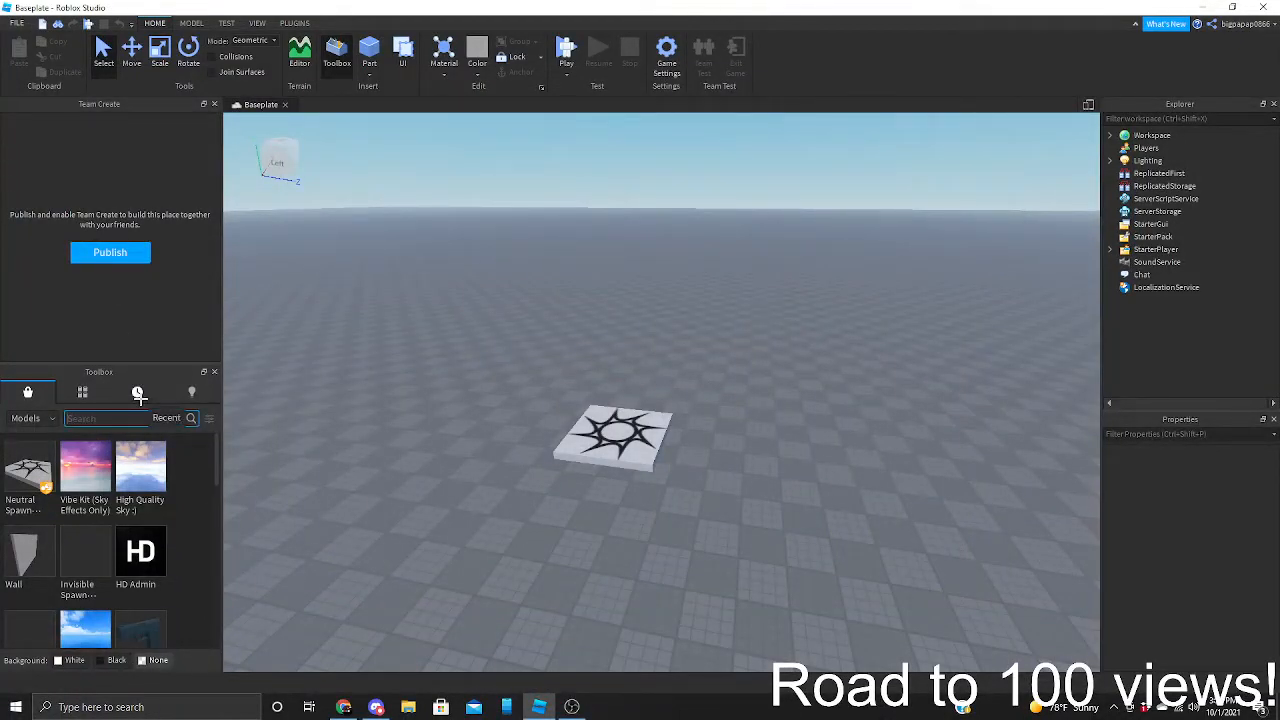
pyautogui.moveTo(82, 390)
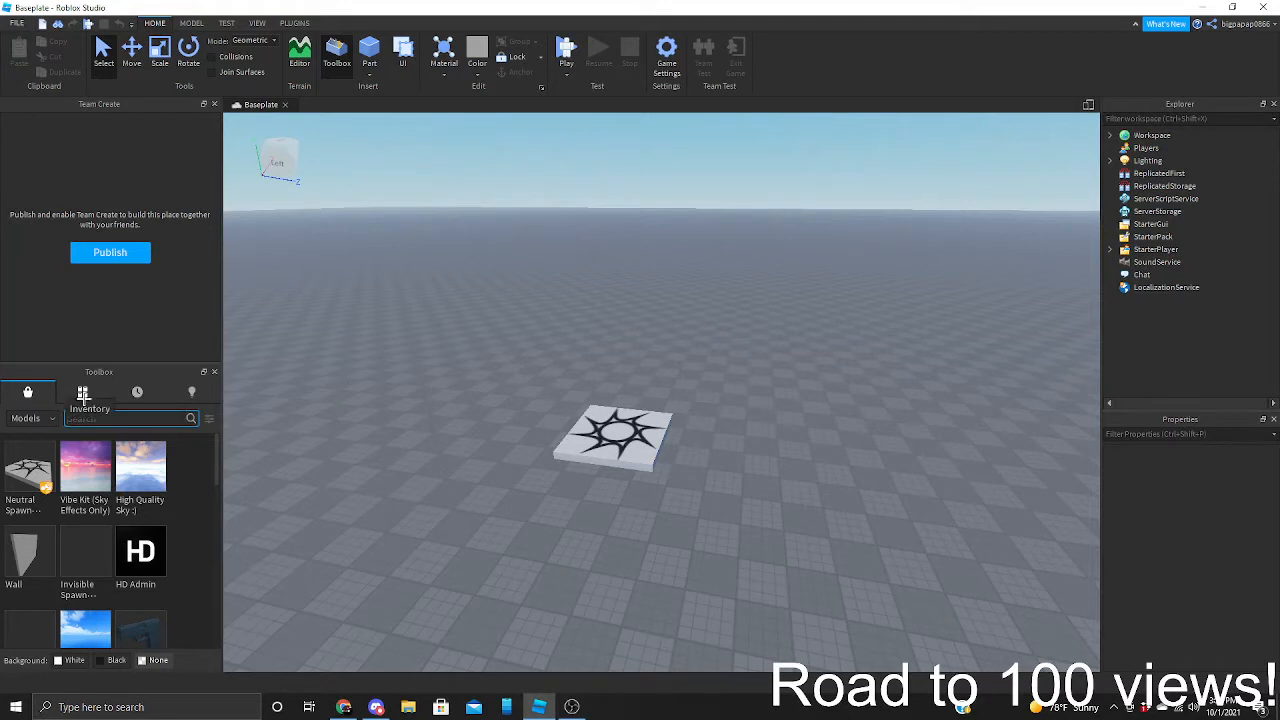
pyautogui.moveTo(136, 390)
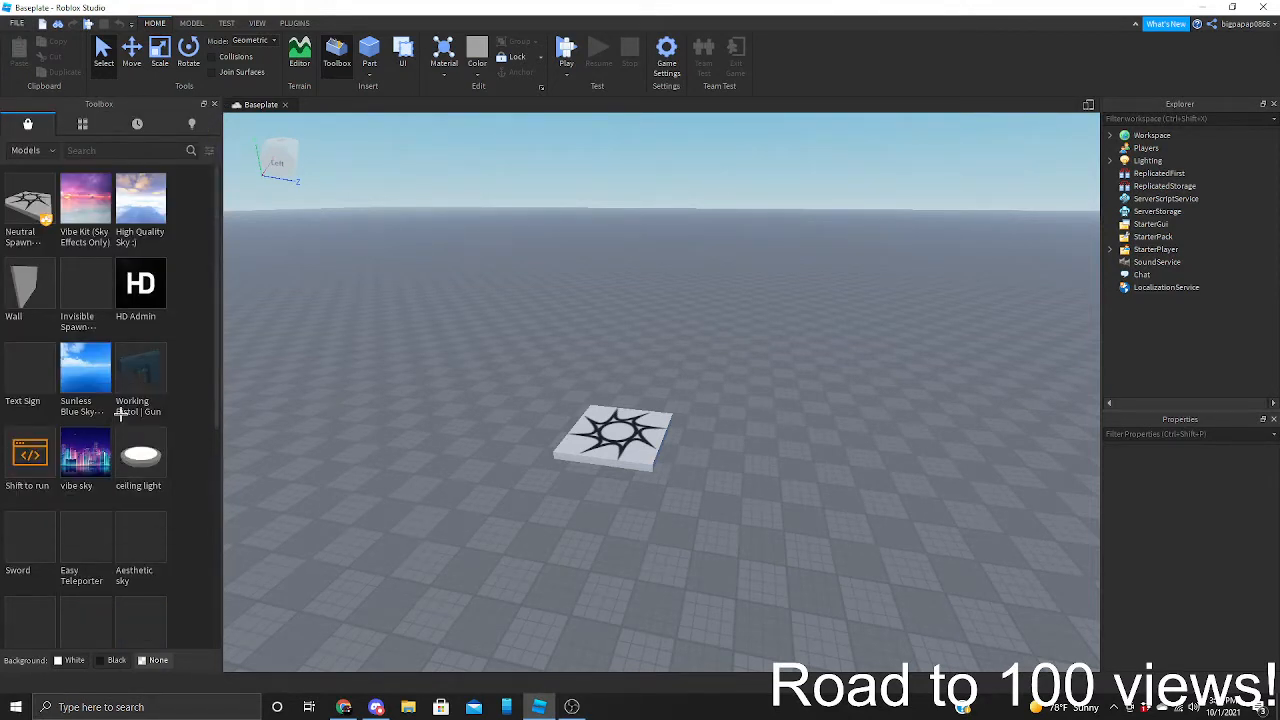
pyautogui.click(116, 150)
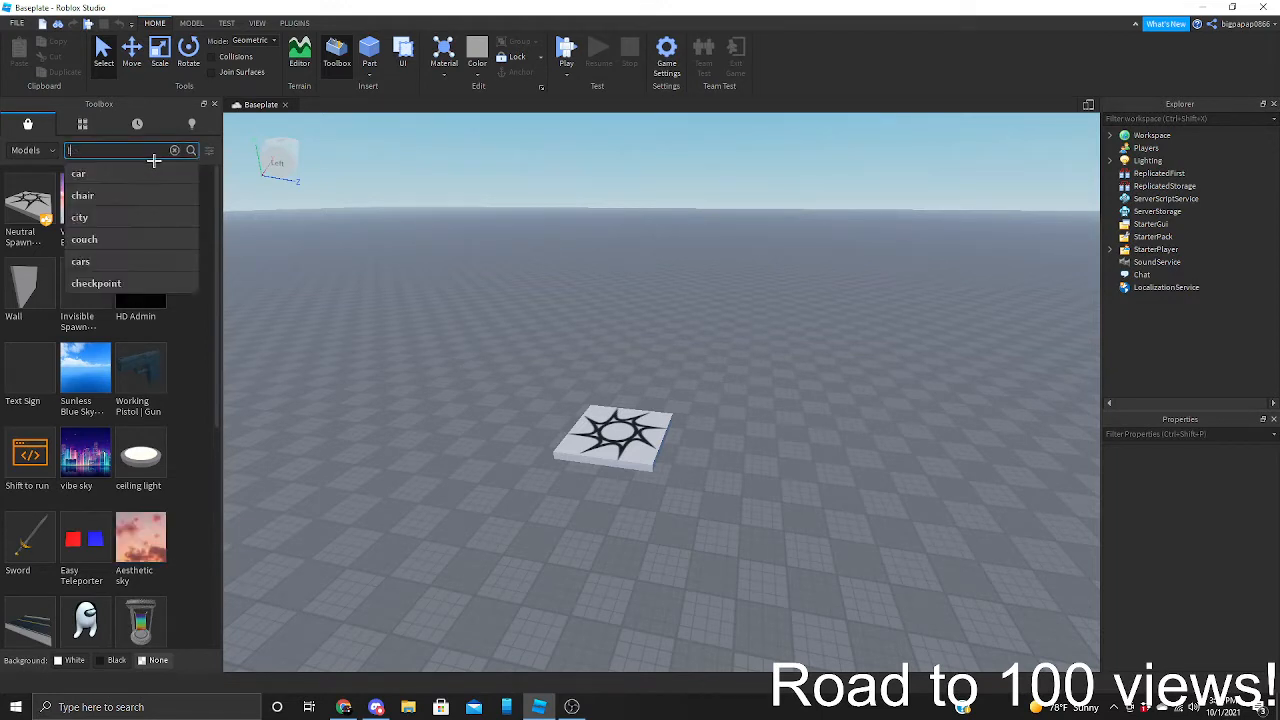
pyautogui.write('2015')
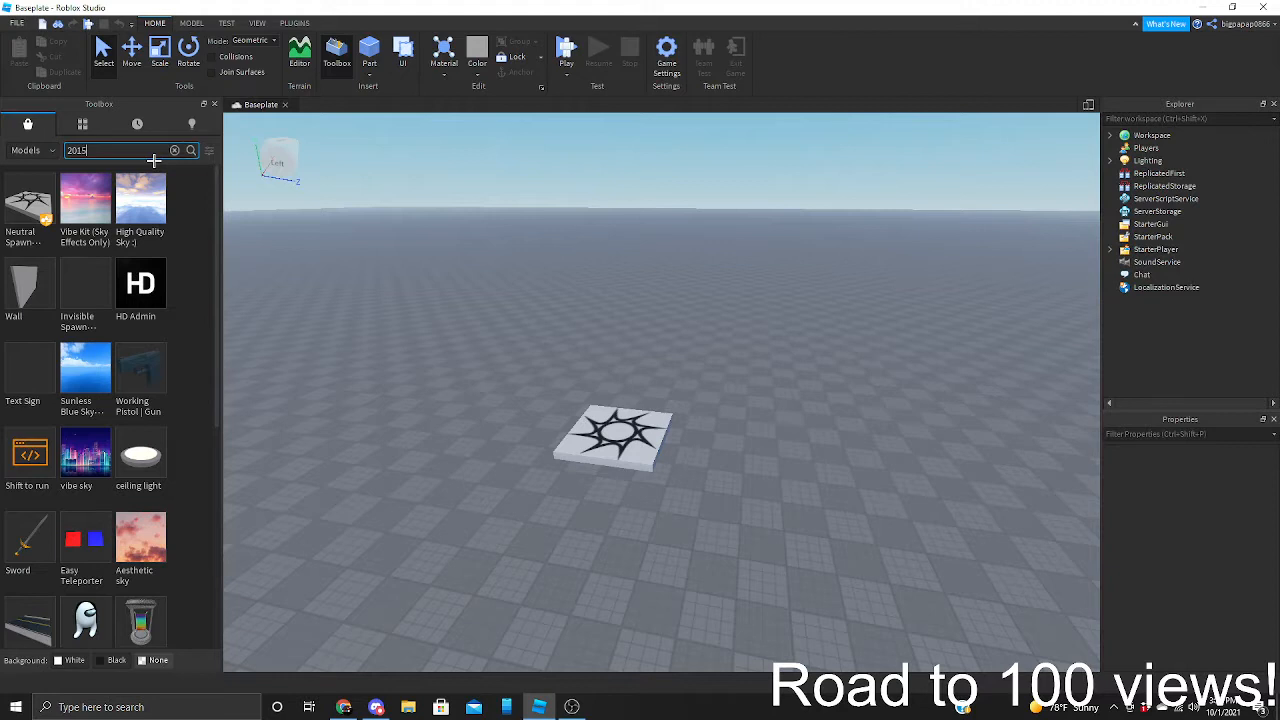
pyautogui.write('2014 Carger')
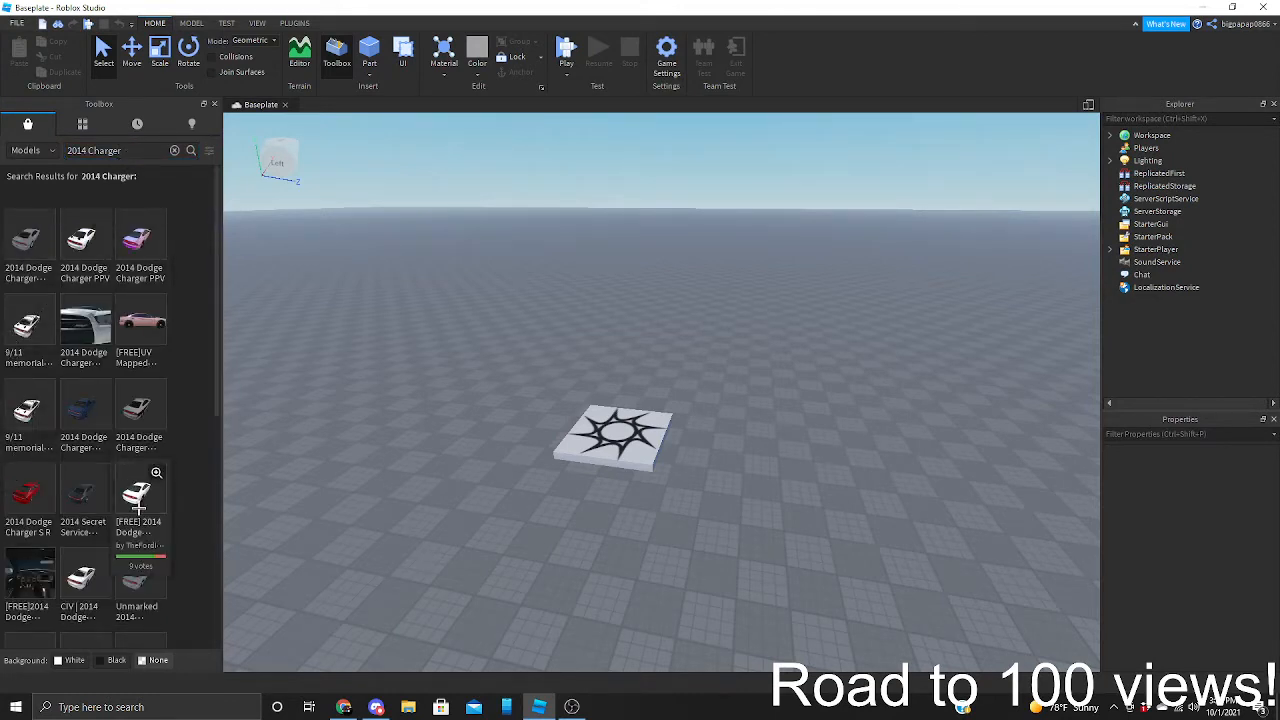
pyautogui.moveTo(490, 504)
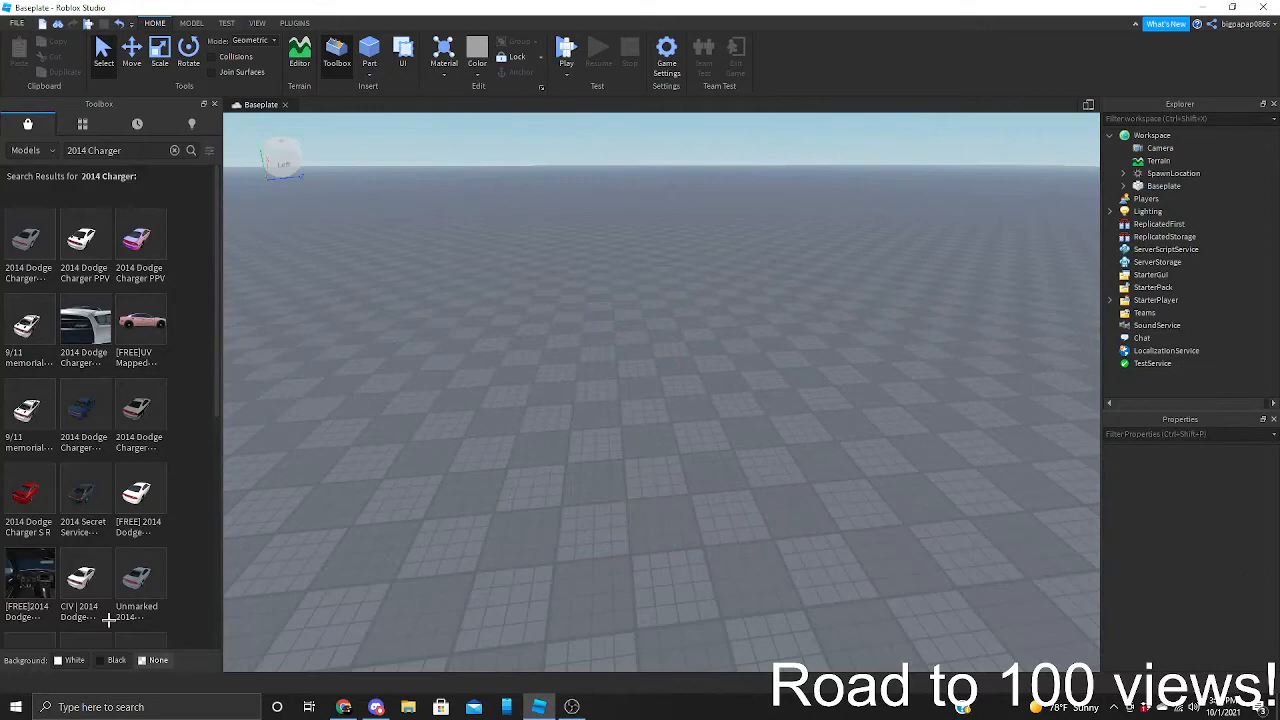
pyautogui.moveTo(672, 432)
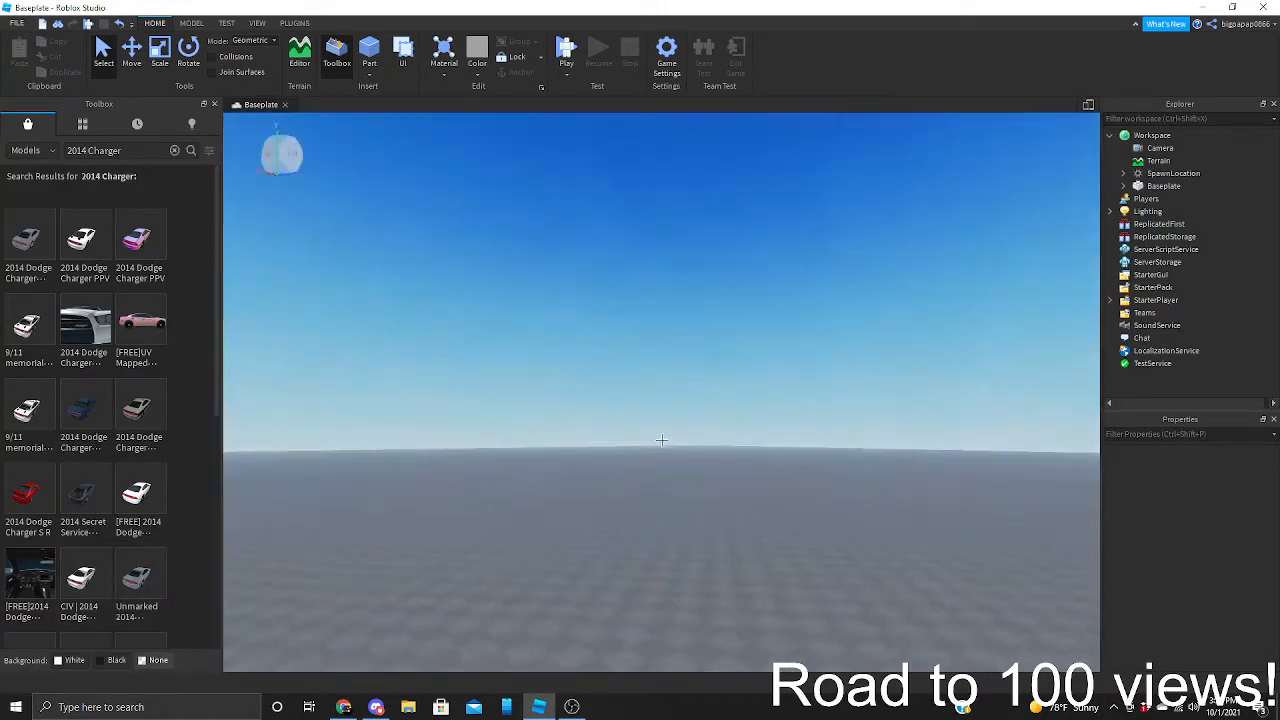
# Insert the CIV | 2014 Dodge Charger PPV, then search 'Lightbars' and insert a Lightbar Pack
pyautogui.click(82, 582)
pyautogui.write('Light')
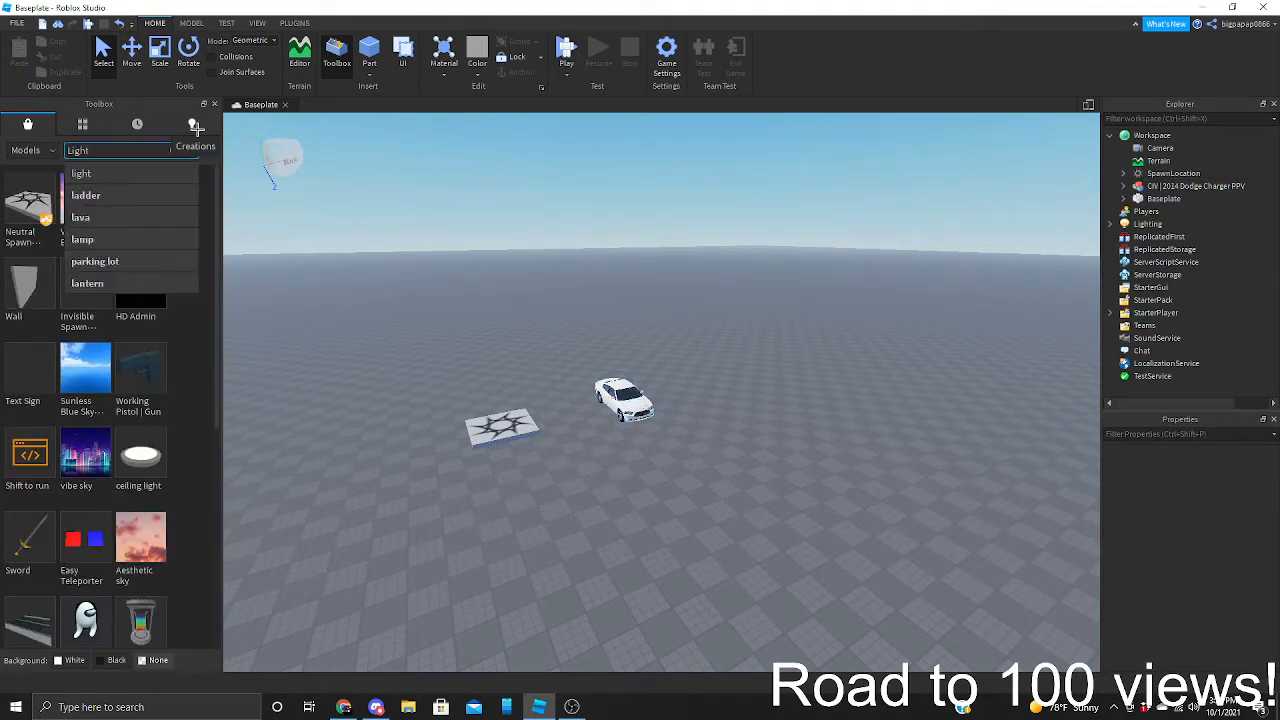
pyautogui.write('bars')
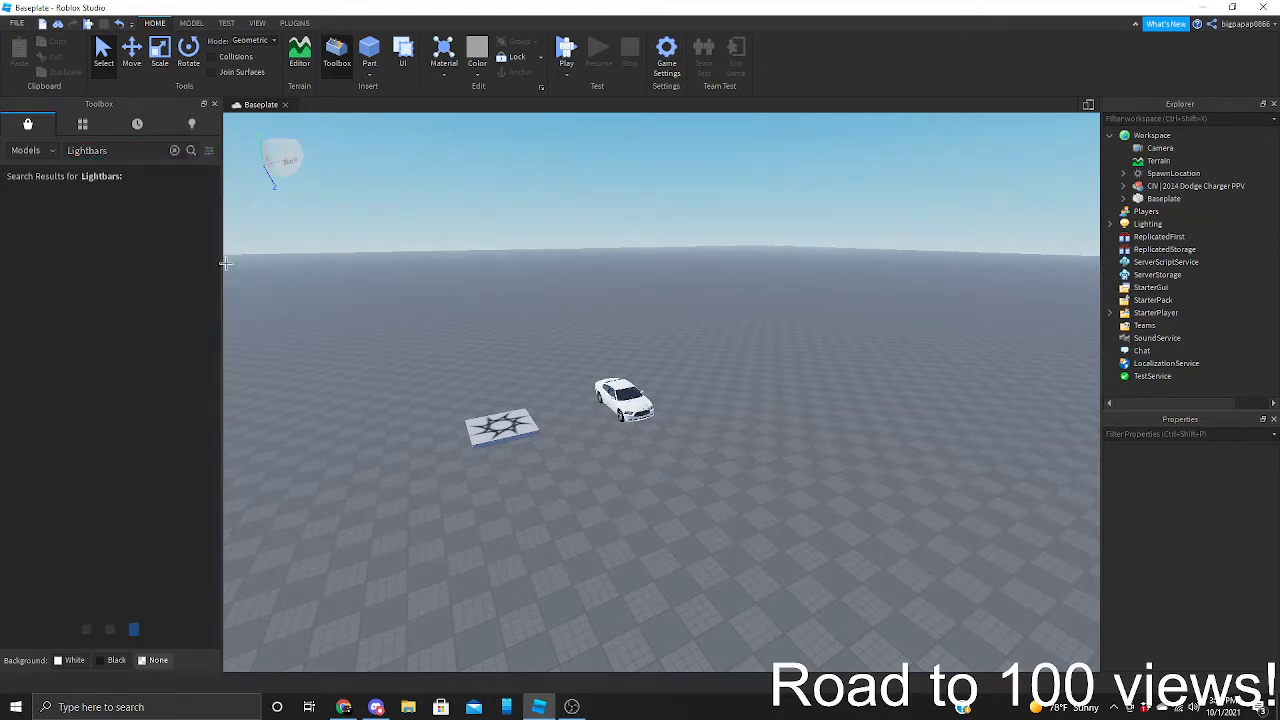
pyautogui.click(192, 150)
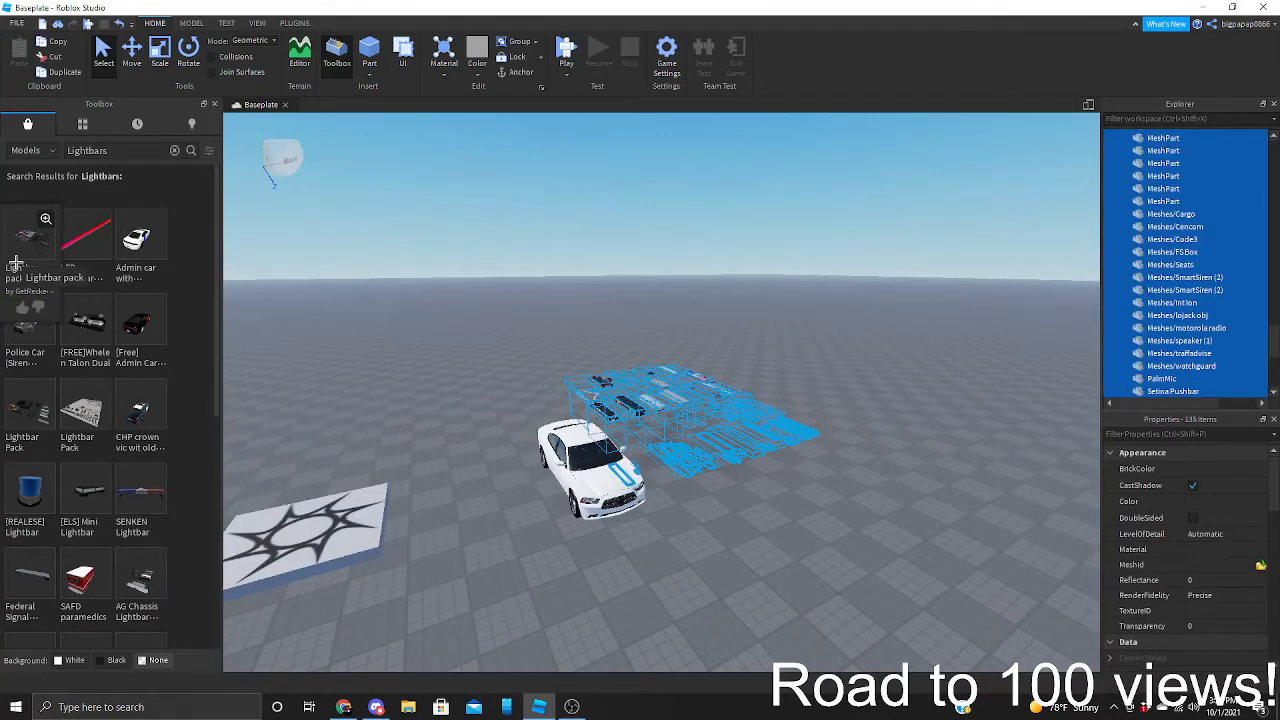
# Select and delete the unwanted lightbars, keeping only the CHP Whelen Liberty near the car
pyautogui.scroll(-3)
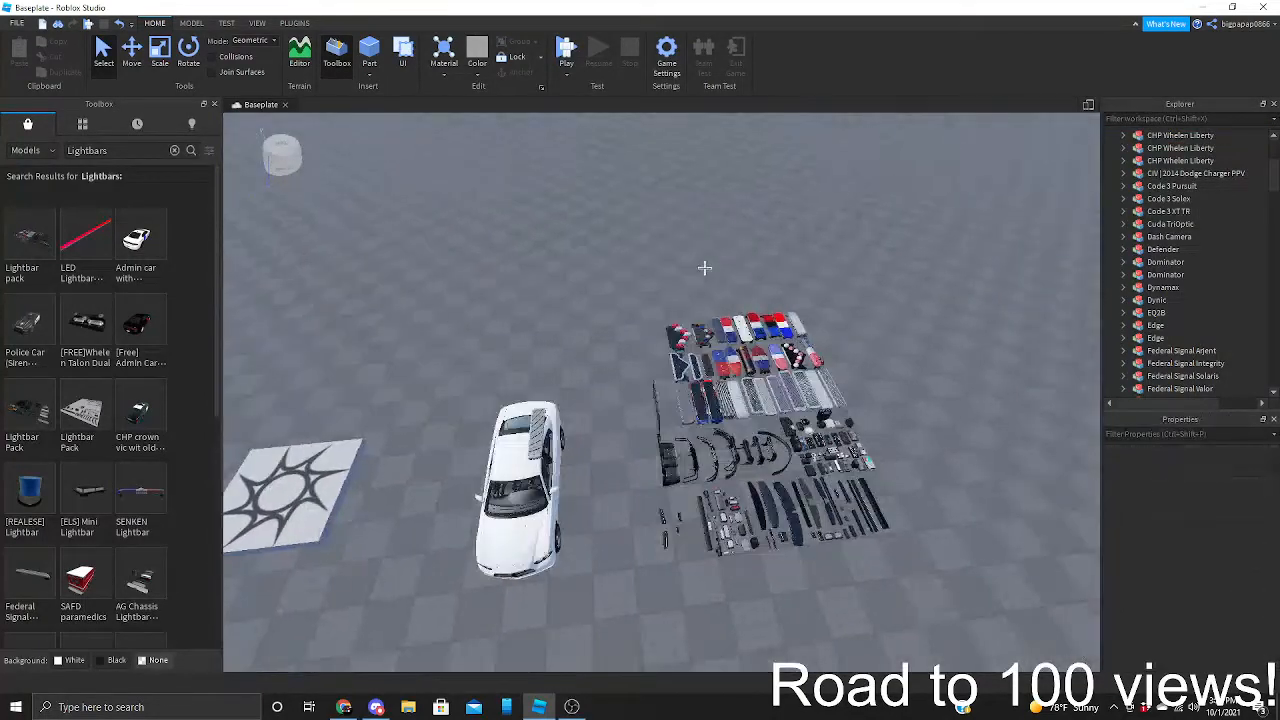
pyautogui.moveTo(550, 210); pyautogui.dragTo(992, 524)
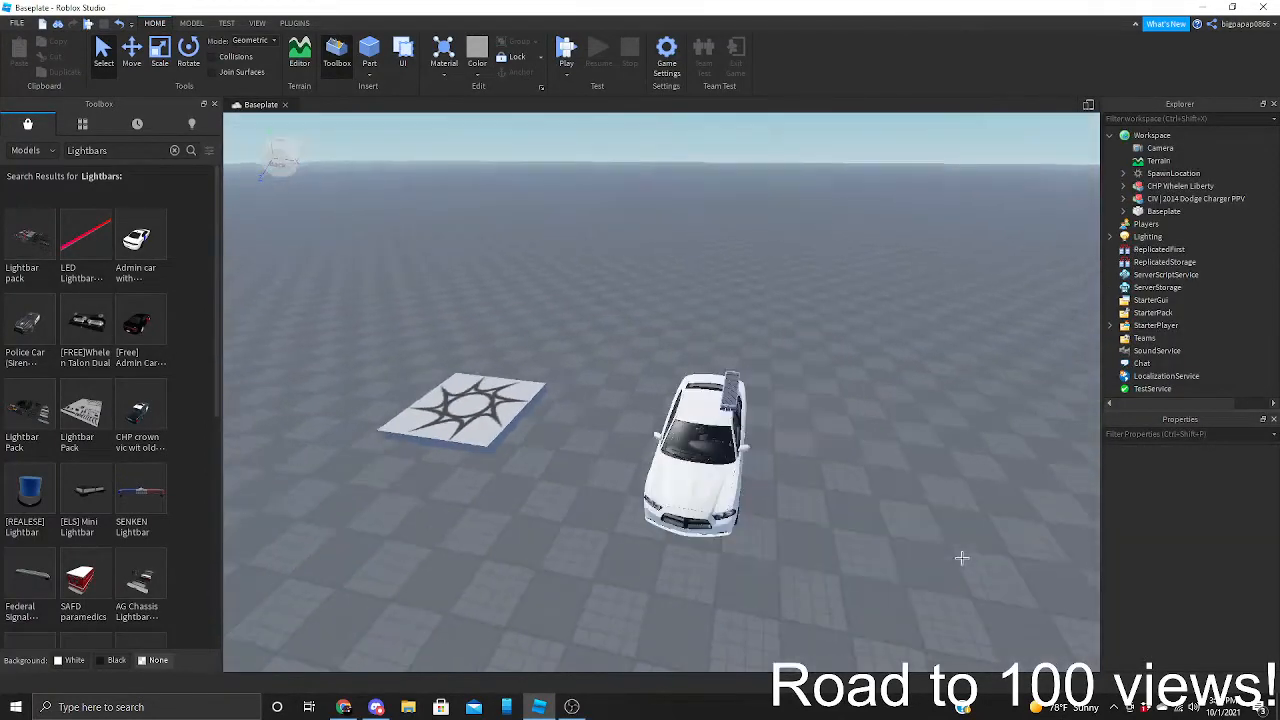
# Expand the Charger and its Body in Explorer and move the CHP Whelen Liberty onto the roof
pyautogui.click(696, 450)
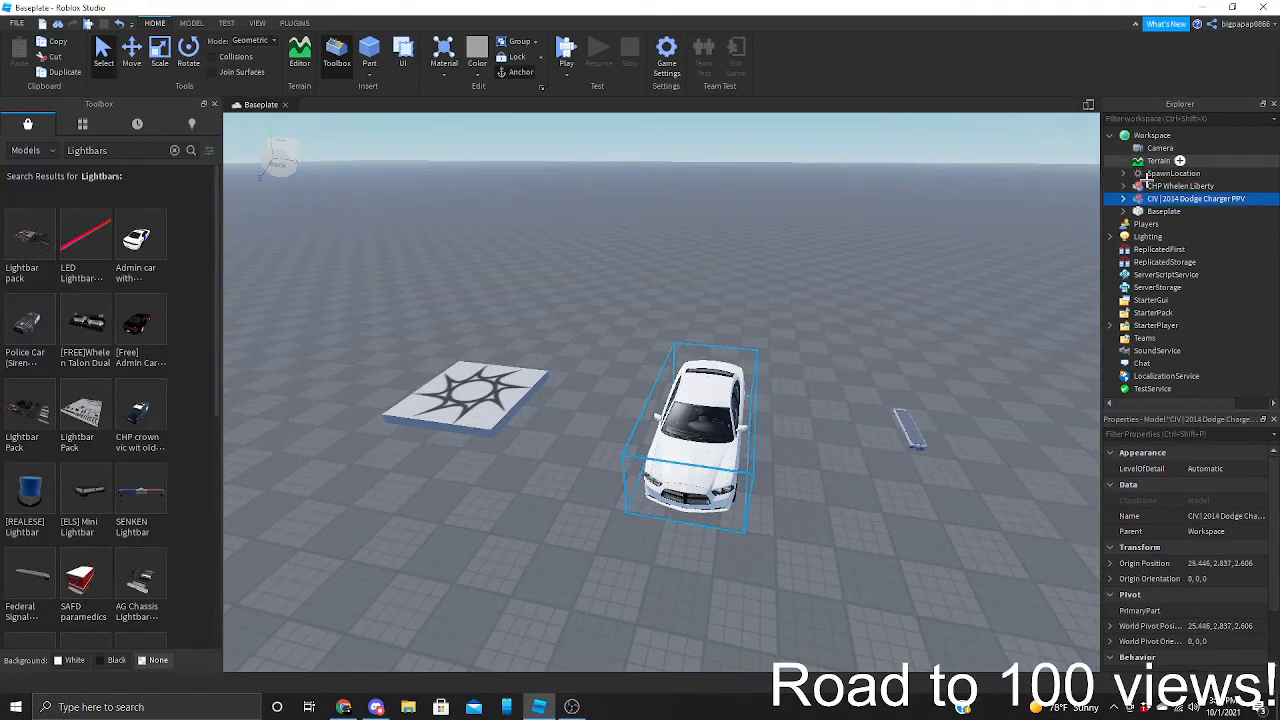
pyautogui.click(1124, 200)
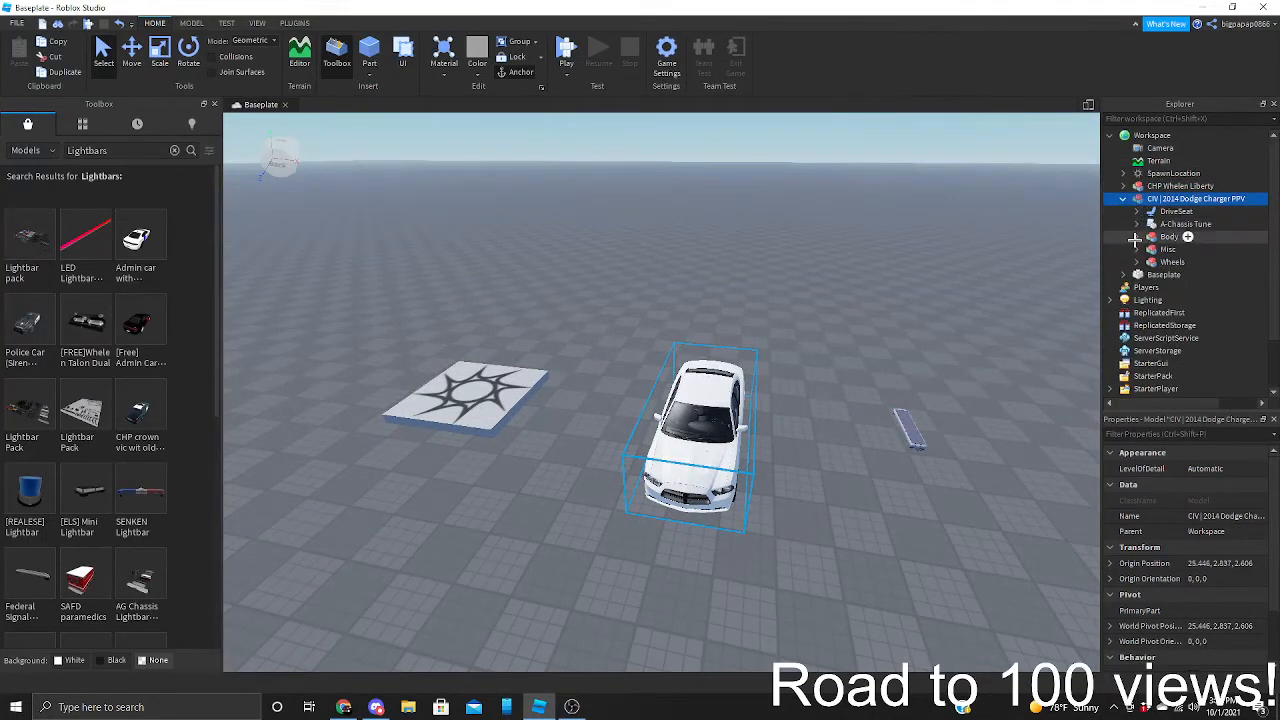
pyautogui.click(1188, 236)
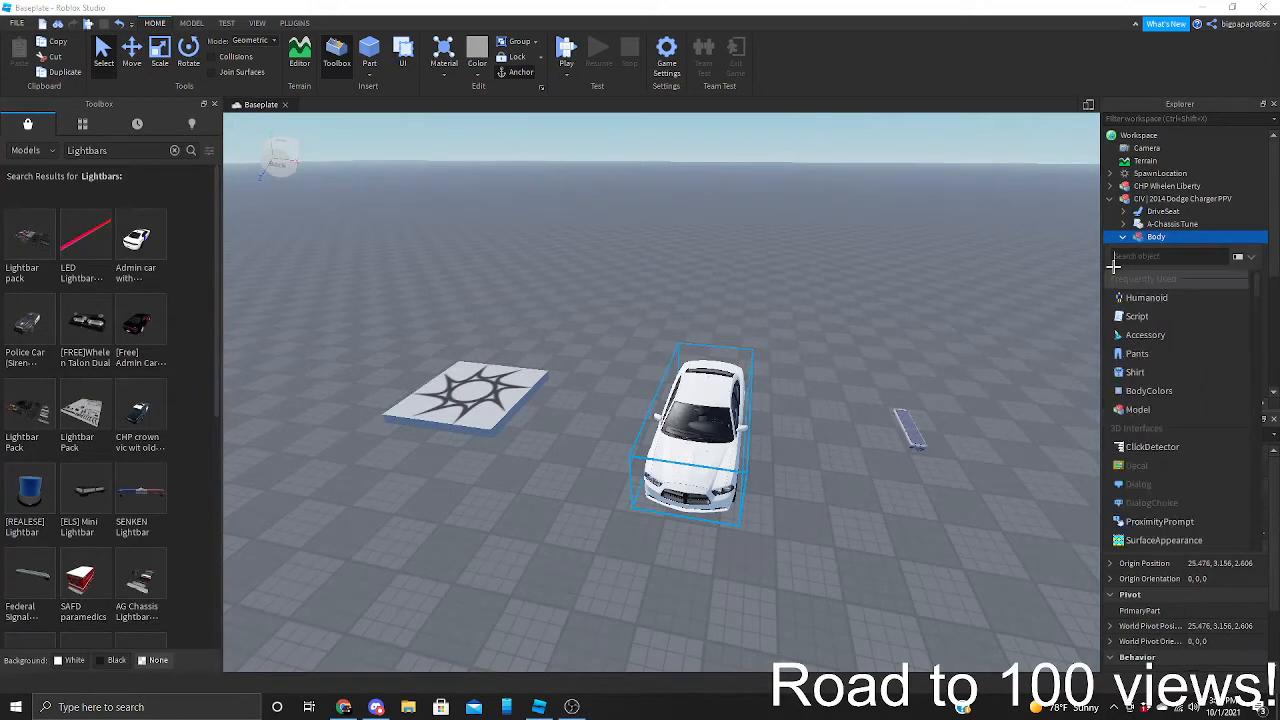
pyautogui.click(1122, 236)
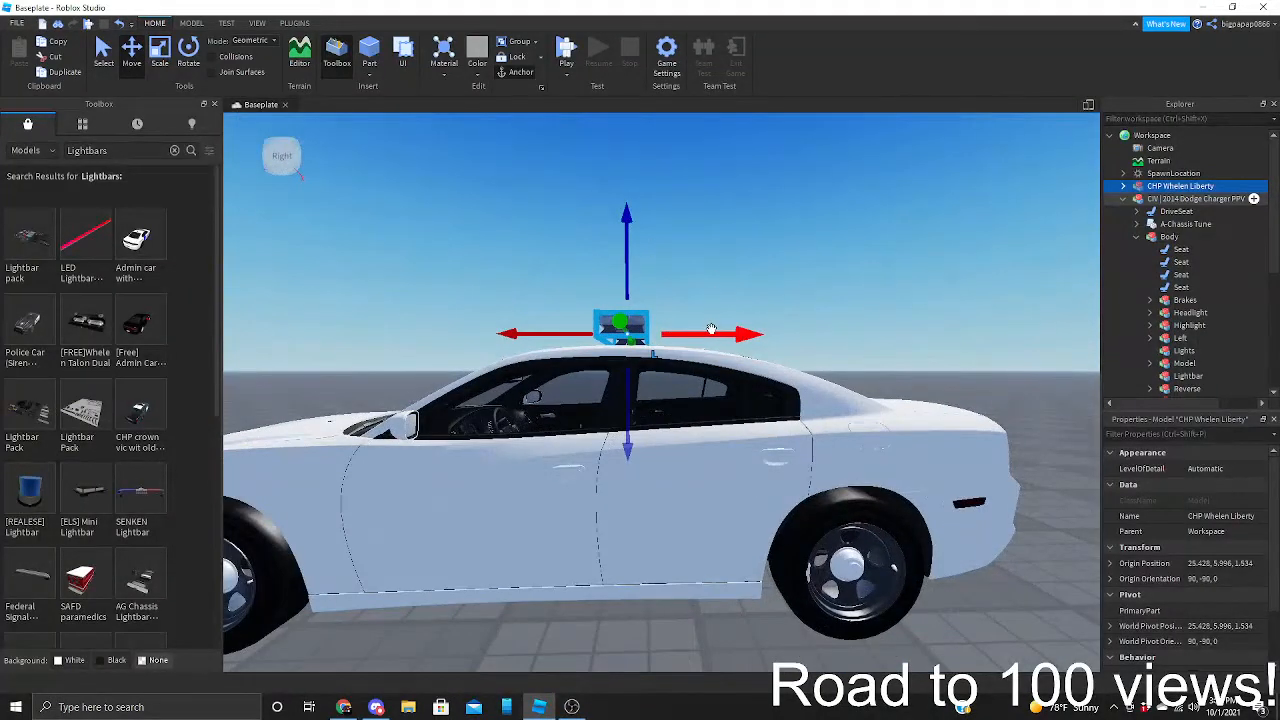
# Nest the CHP Whelen Liberty under Body > Lightbar and check the Lightbar group's contents
pyautogui.moveTo(622, 330); pyautogui.dragTo(618, 378)
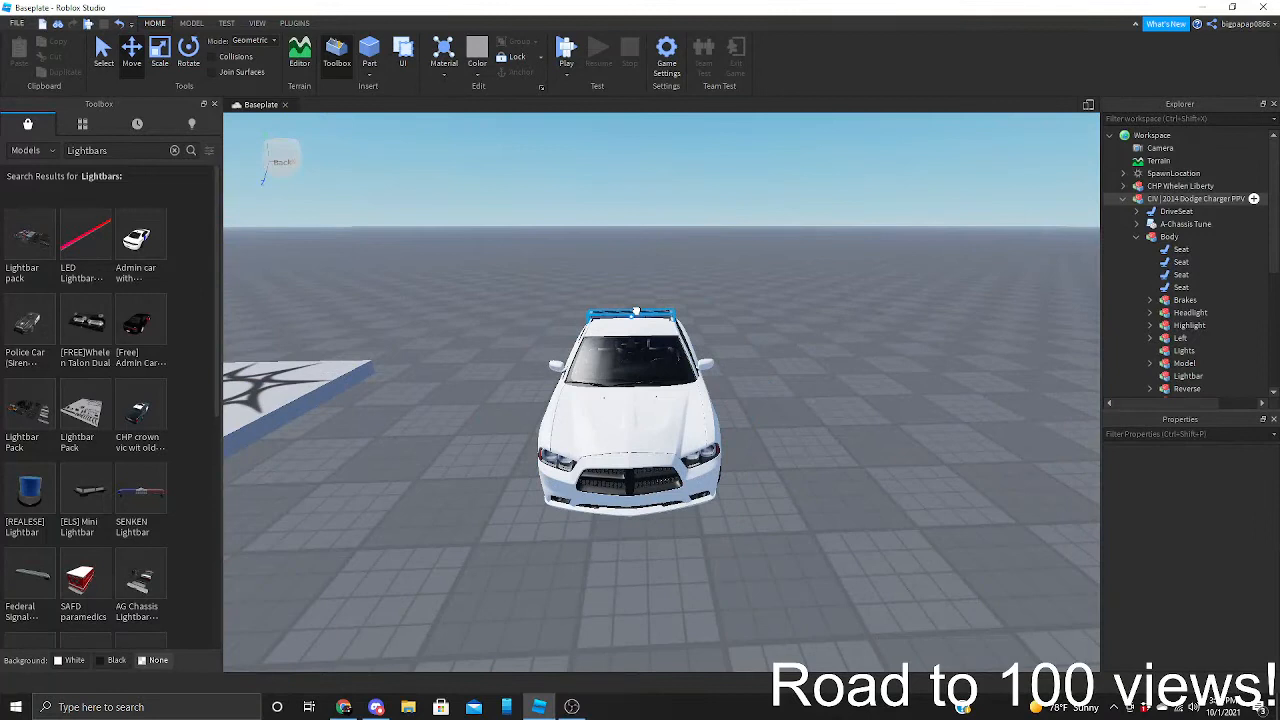
pyautogui.click(1180, 186)
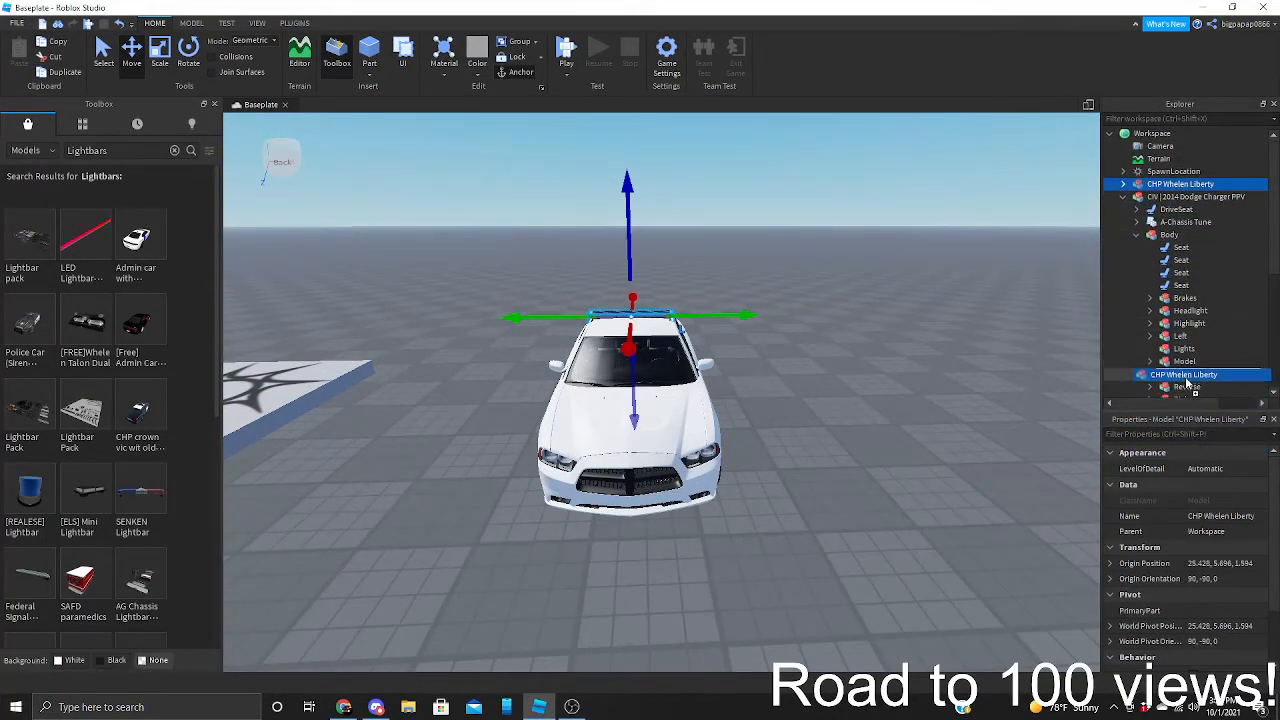
pyautogui.click(1150, 348)
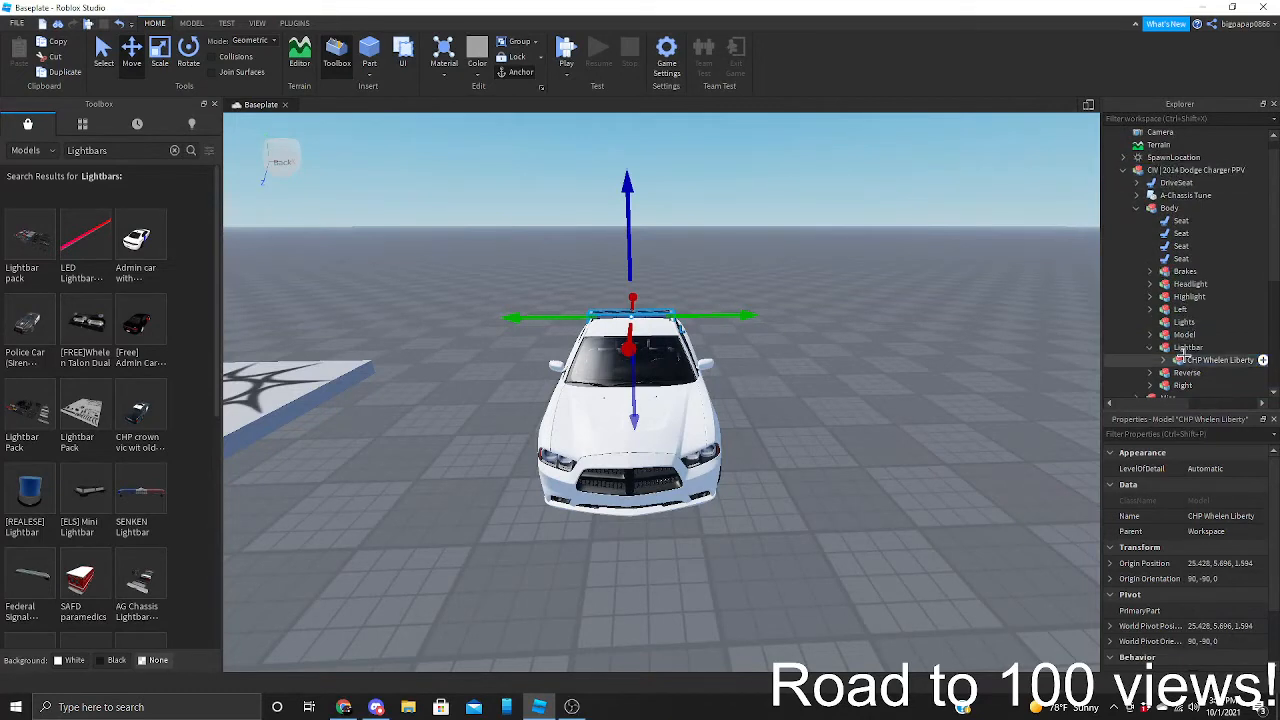
pyautogui.click(1196, 172)
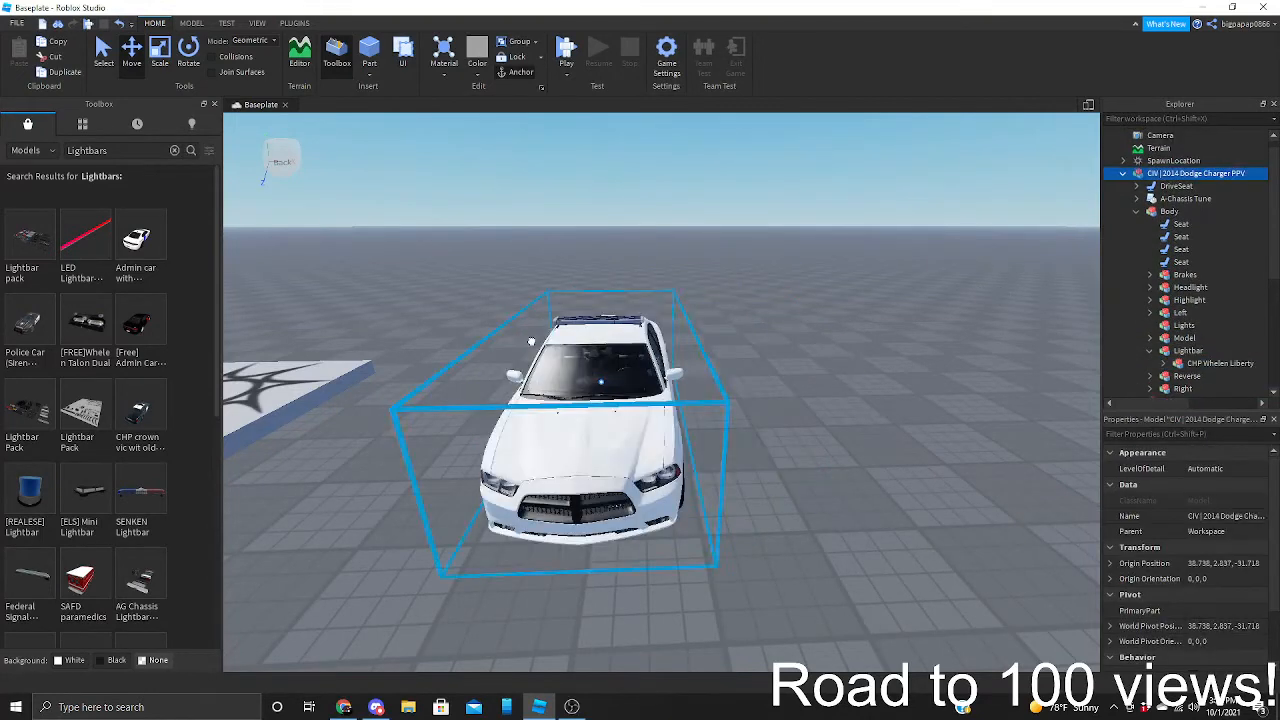
pyautogui.click(132, 50)
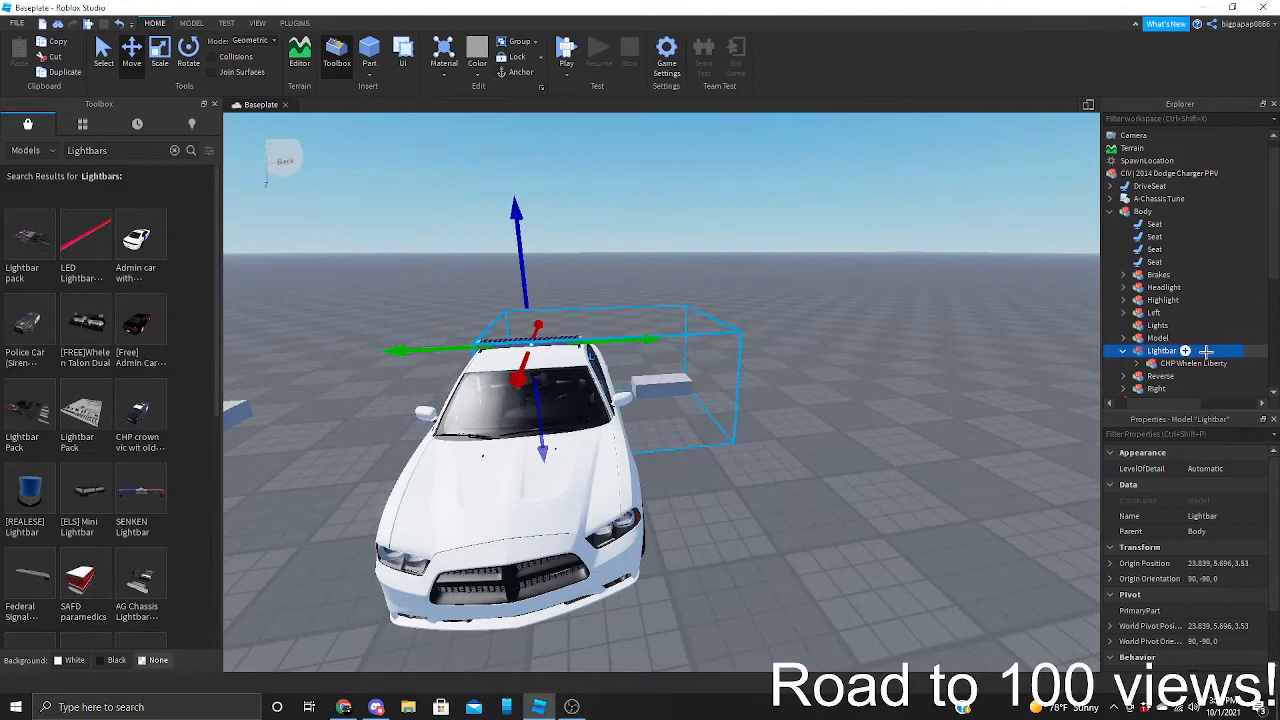
# Insert a Part into the Lightbar group and scale it into a thin bar across the roof
pyautogui.click(1156, 376)
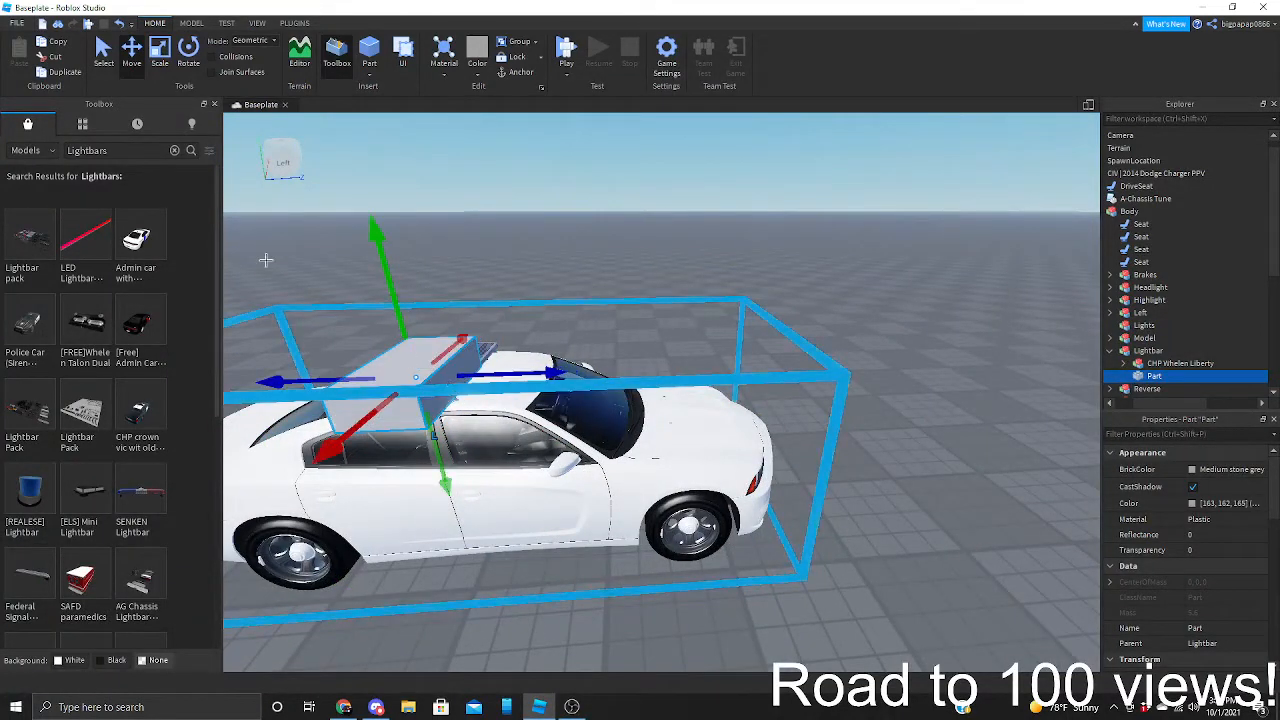
pyautogui.click(160, 48)
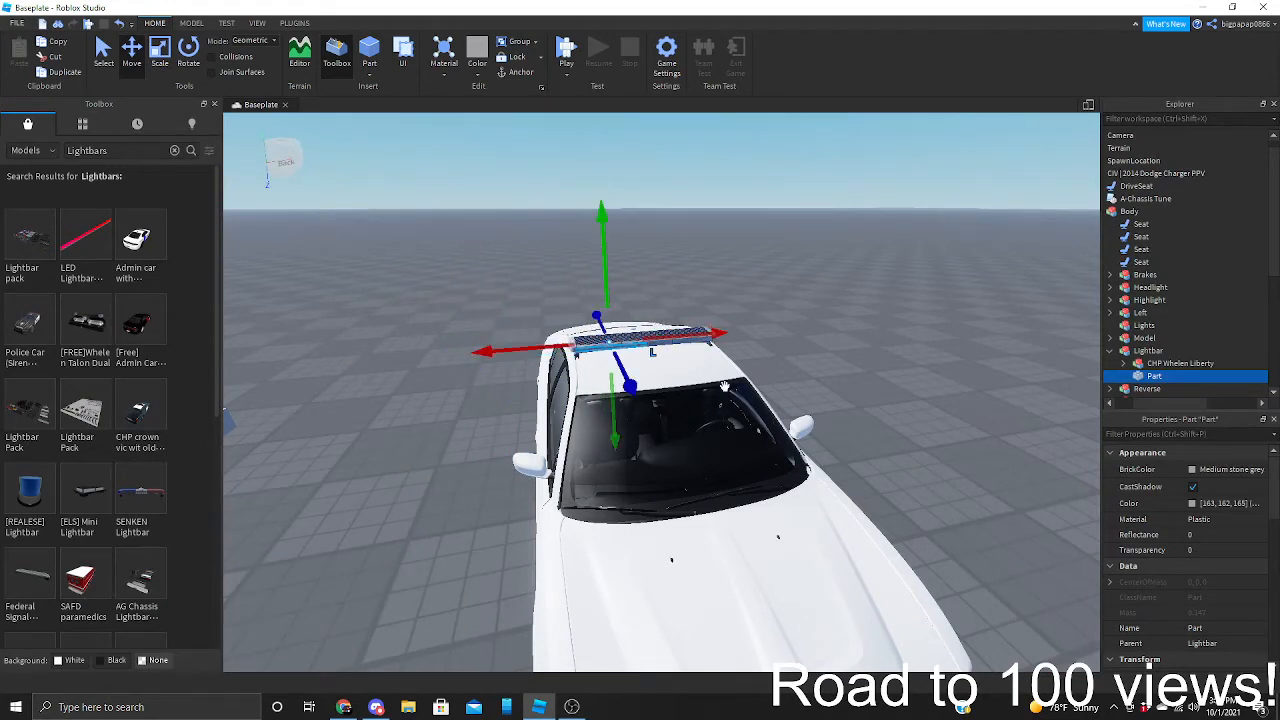
pyautogui.moveTo(1268, 518)
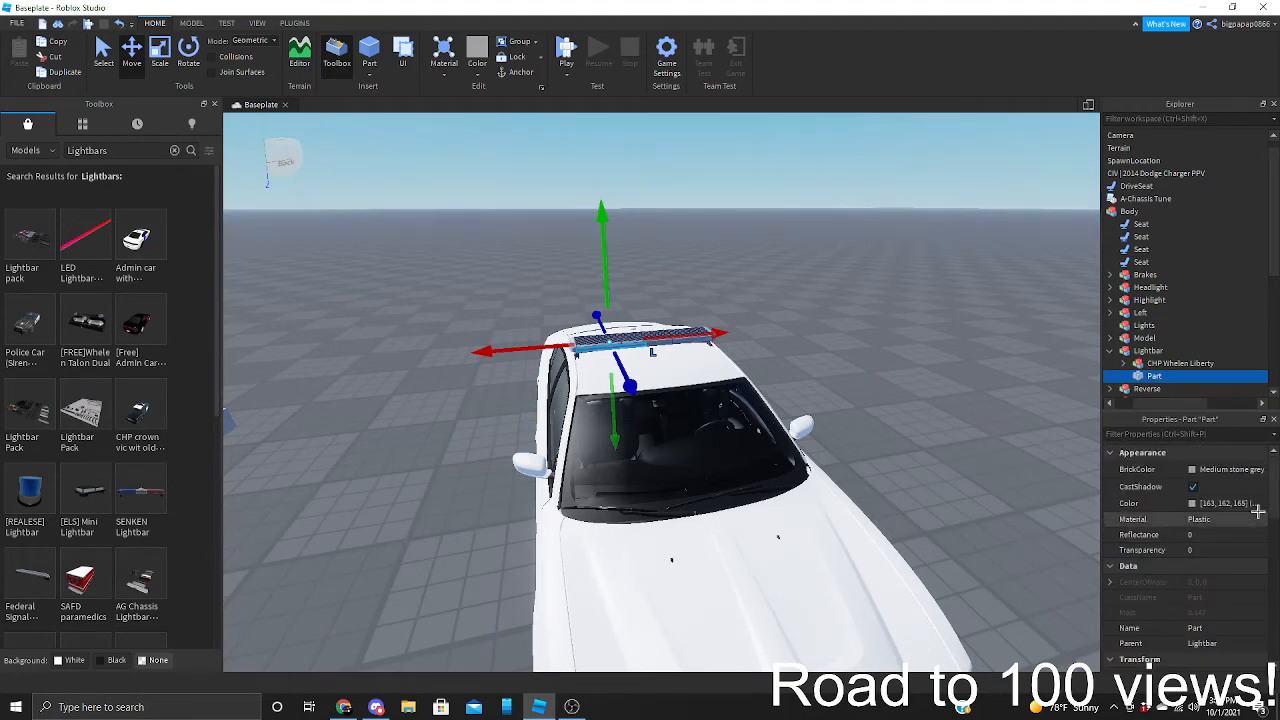
# Set the bar to Neon material, duplicate it into red and blue halves, and rename the parts
pyautogui.click(1224, 518)
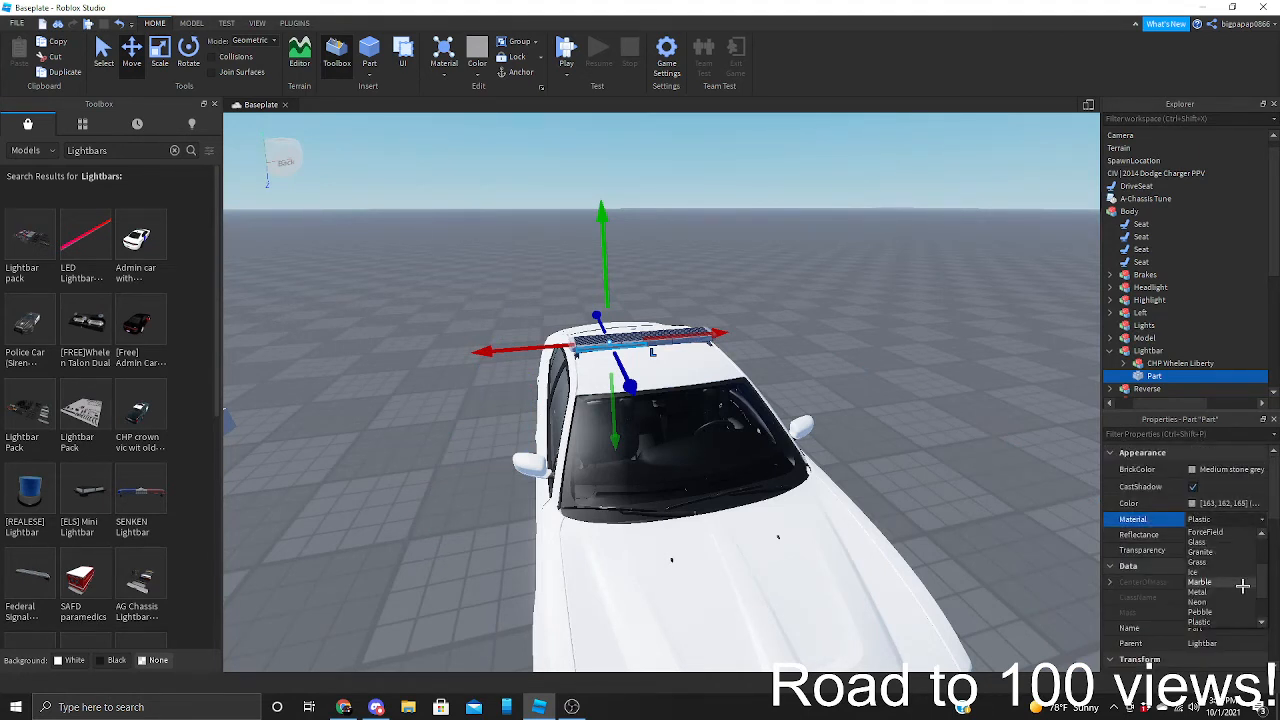
pyautogui.click(1196, 602)
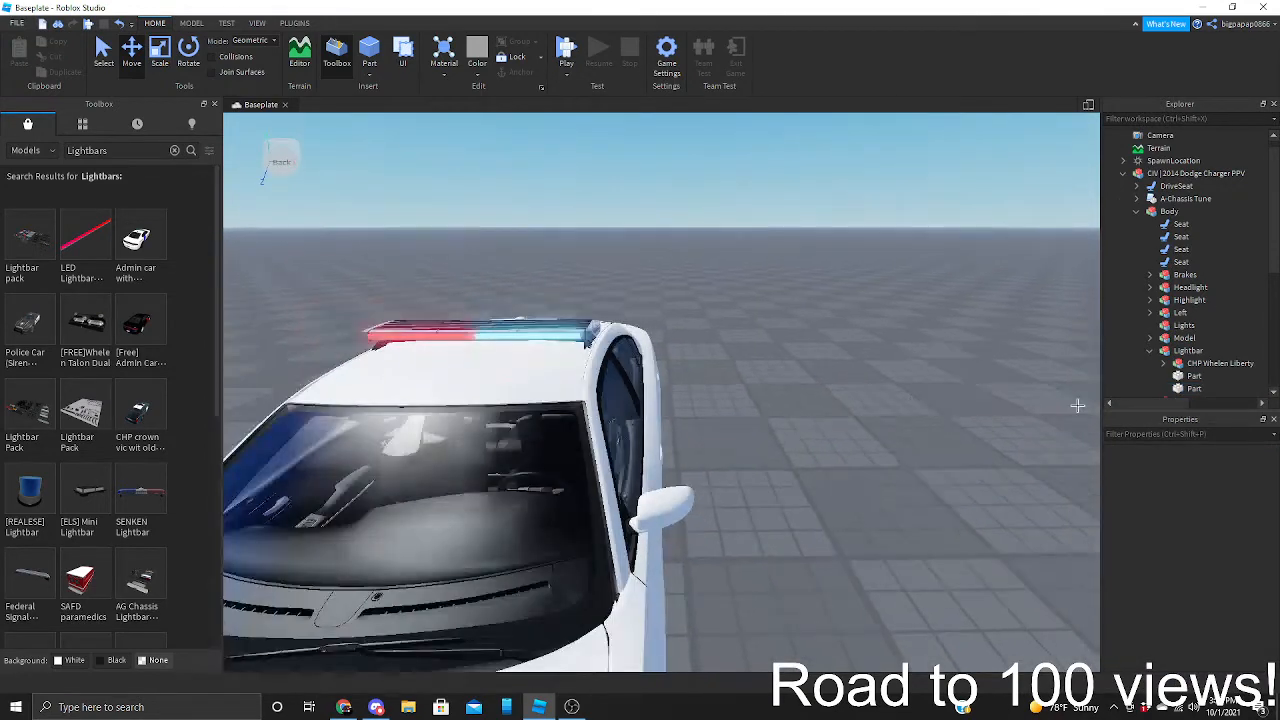
pyautogui.rightClick(460, 330)
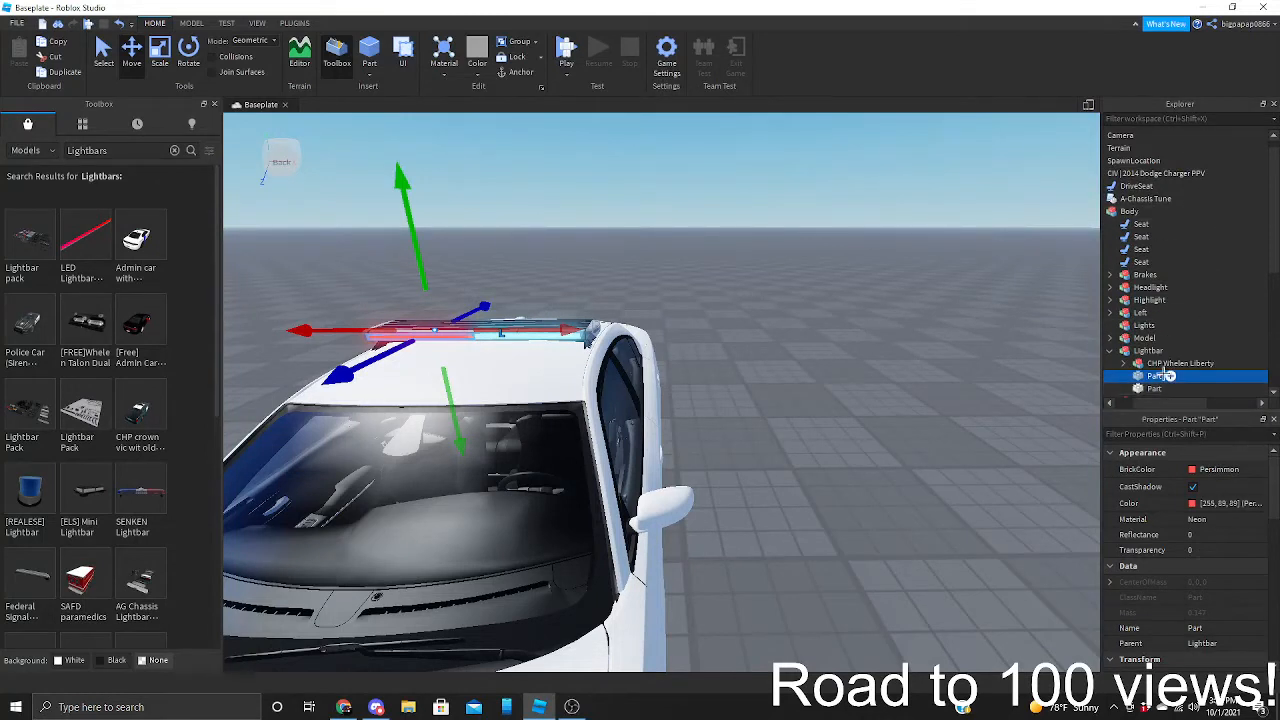
pyautogui.doubleClick(1156, 376)
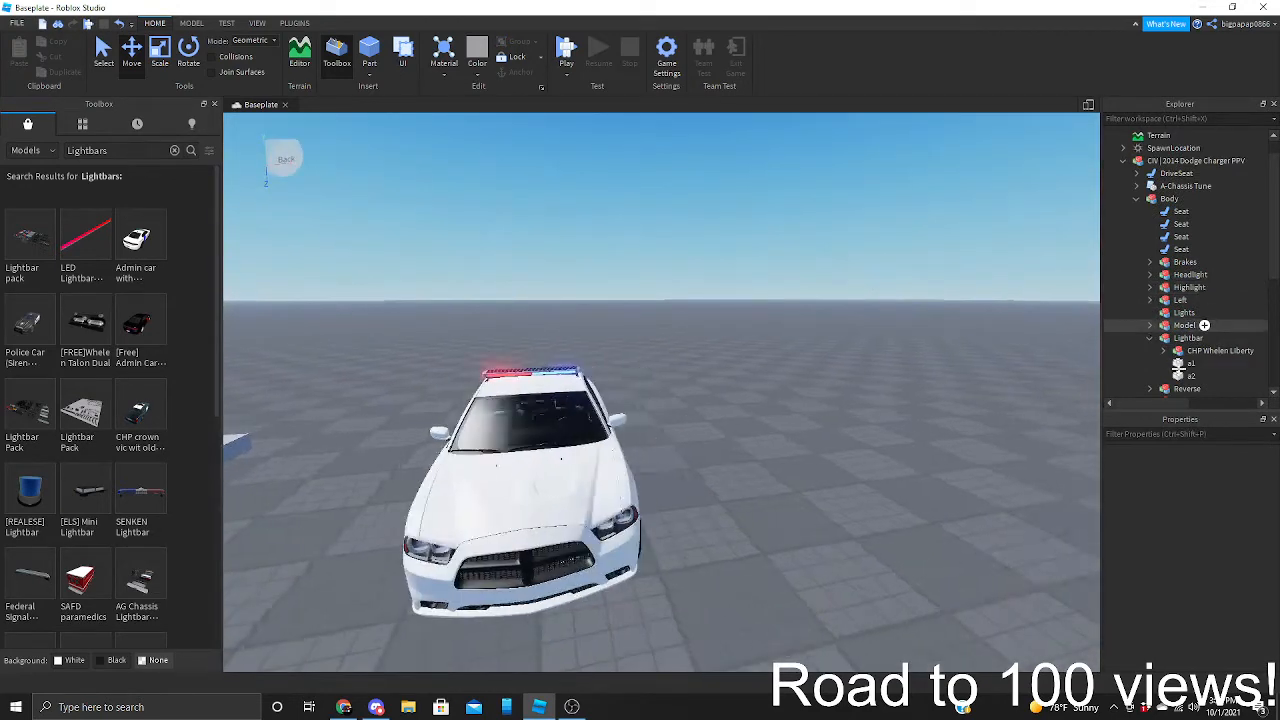
# Start the Lightbar Script with a MainVeh parent reference, a wait(0) loop and an 'if on.Value == true then' check
pyautogui.click(1190, 364)
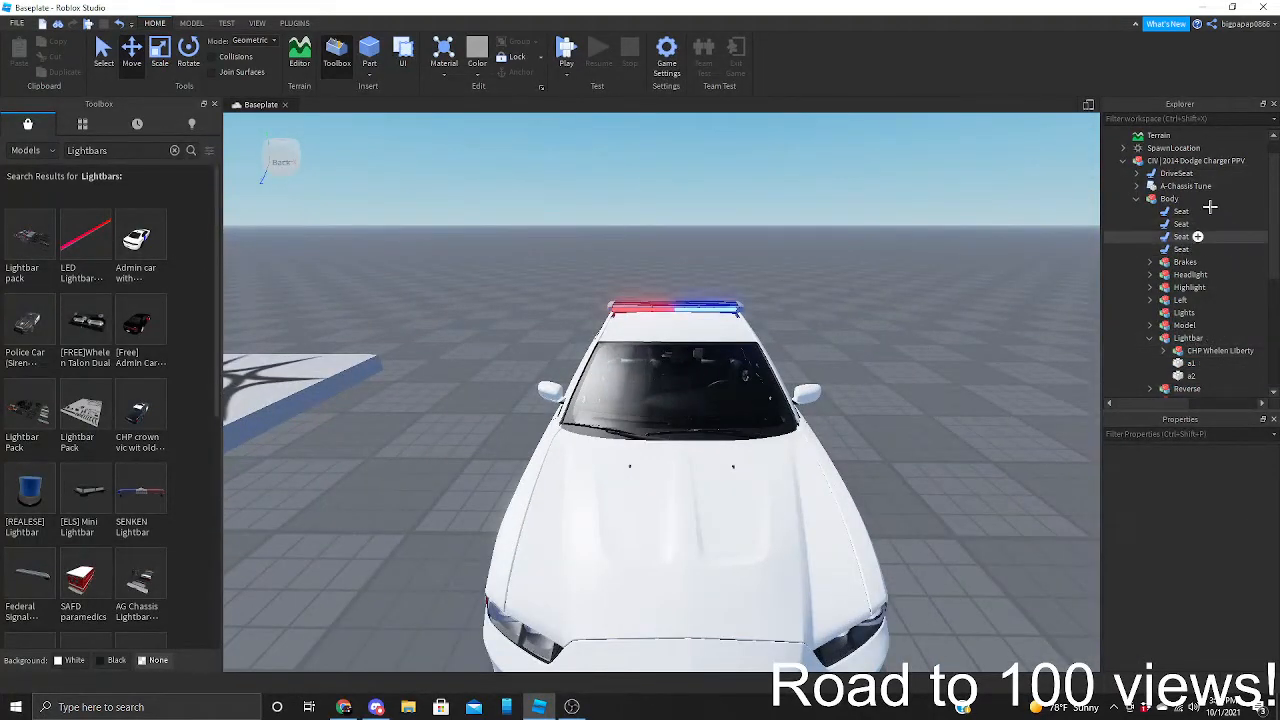
pyautogui.click(1186, 338)
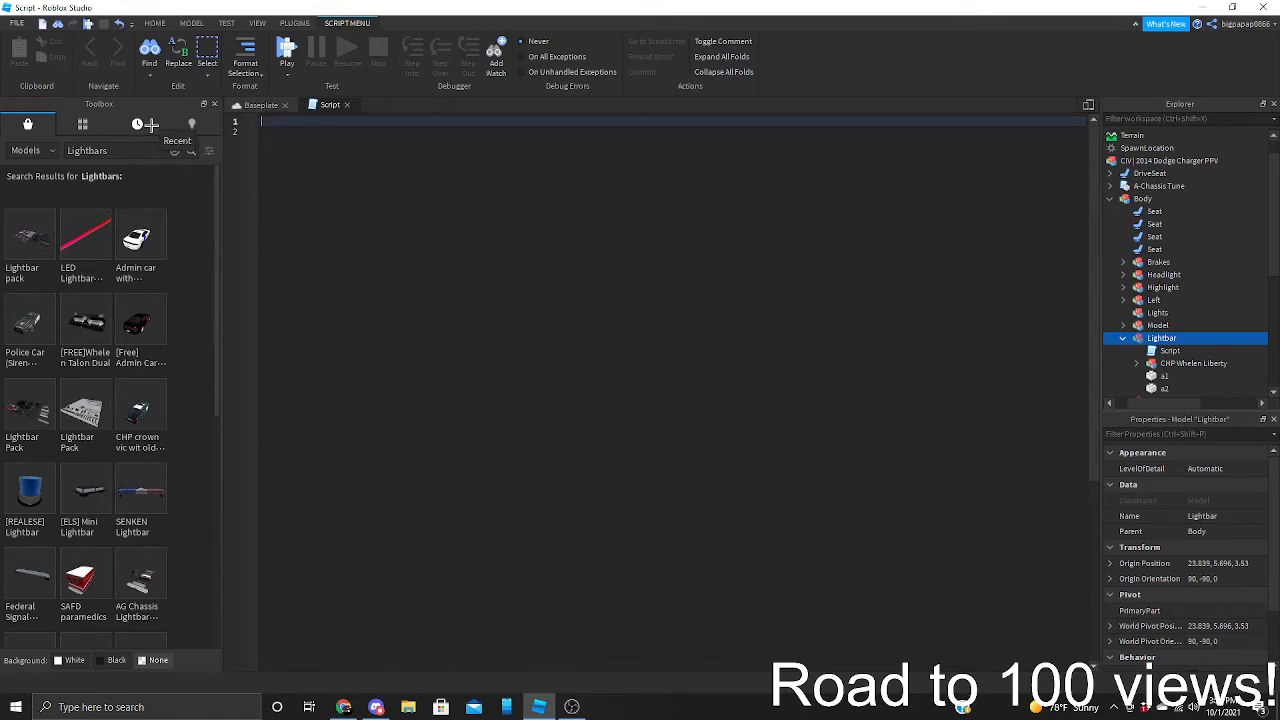
pyautogui.write('MainVeh = script.')
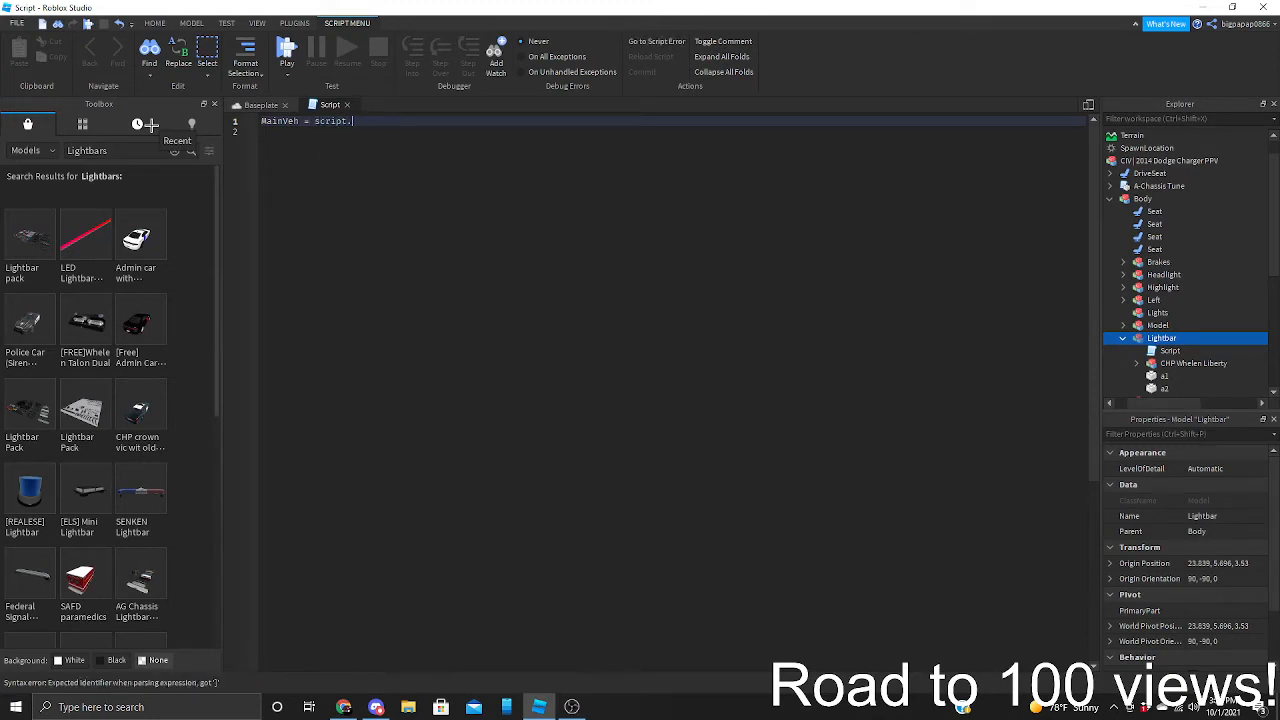
pyautogui.write('Parent')
pyautogui.click(674, 130)
pyautogui.write('while true do')
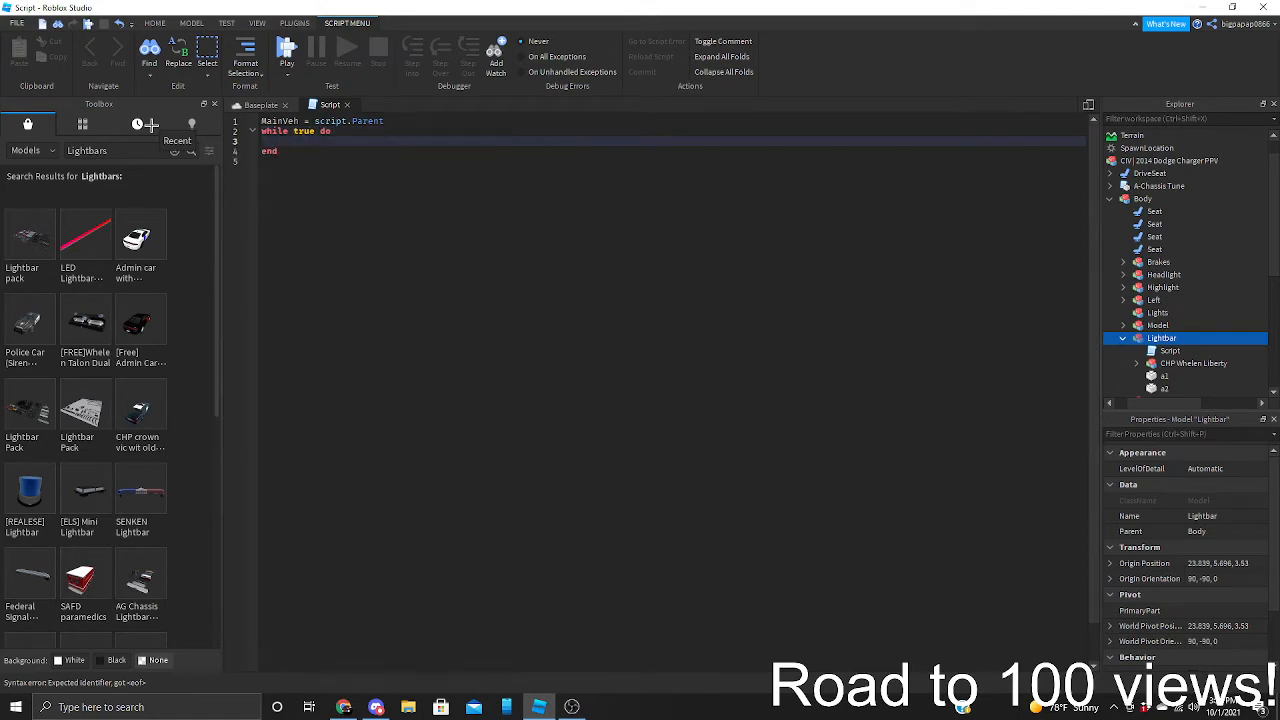
pyautogui.write('wait(0)')
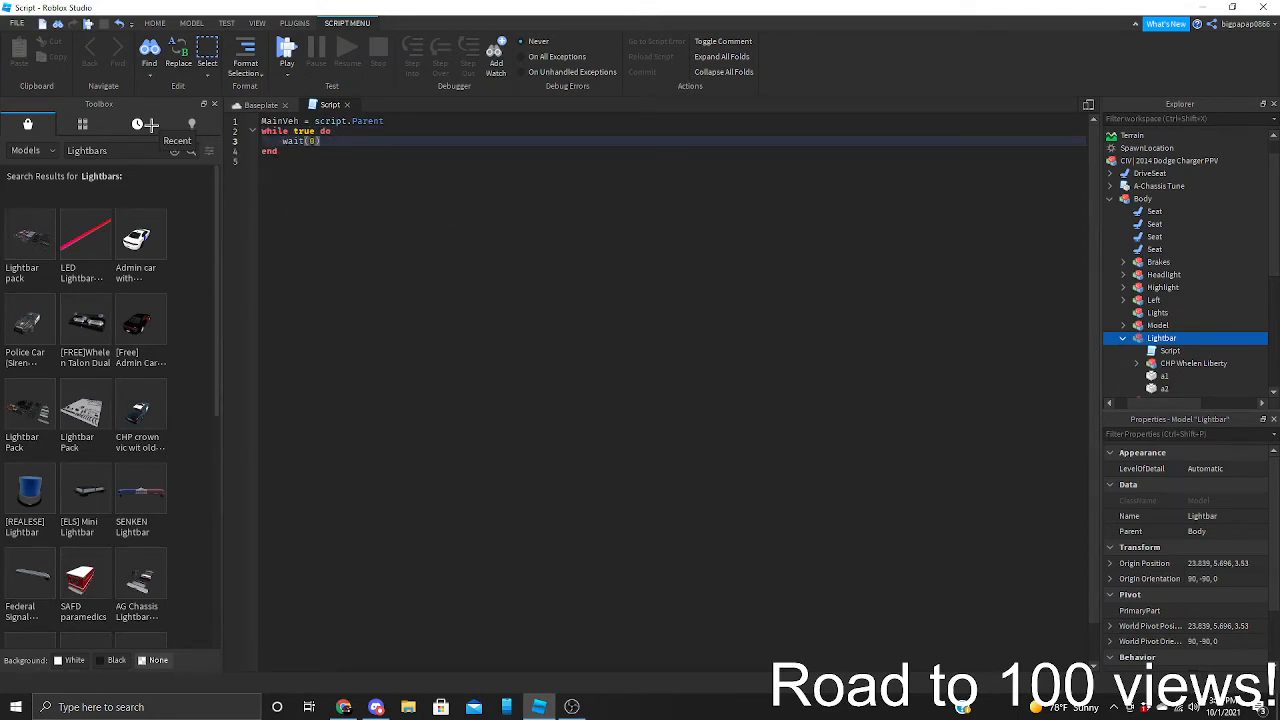
pyautogui.write('if mMa')
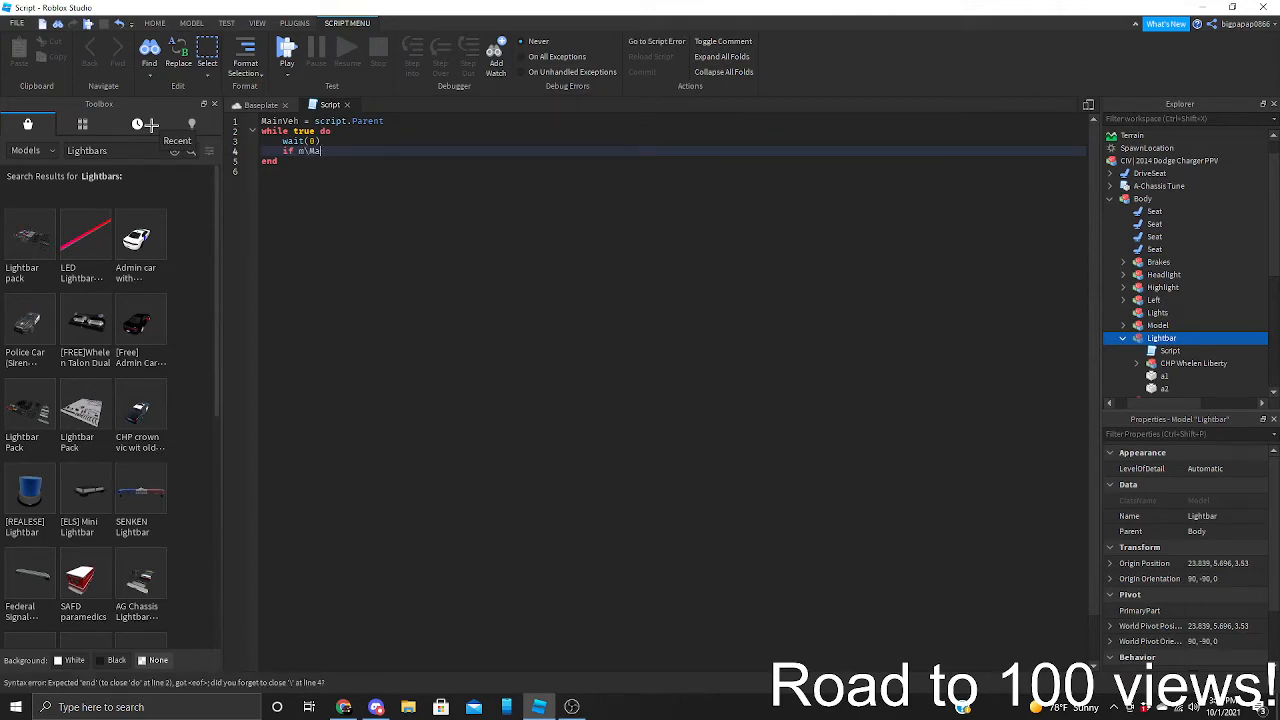
pyautogui.write('.on.')
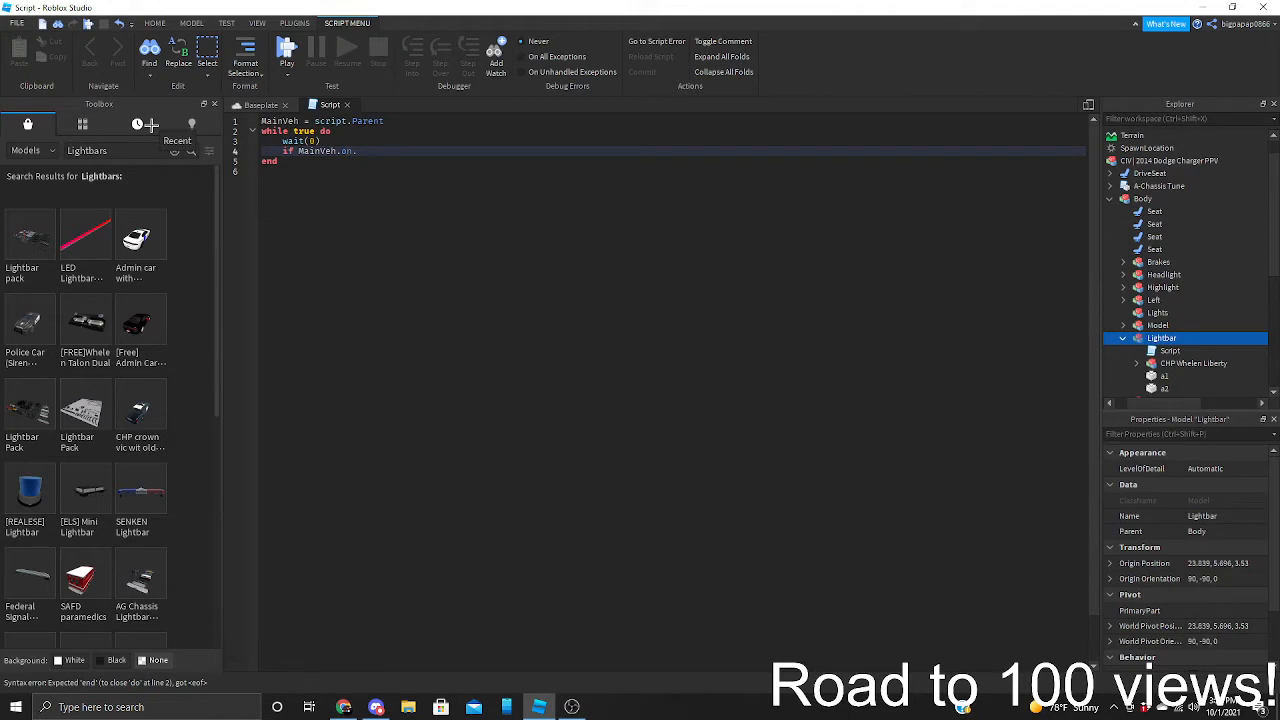
pyautogui.write('Value')
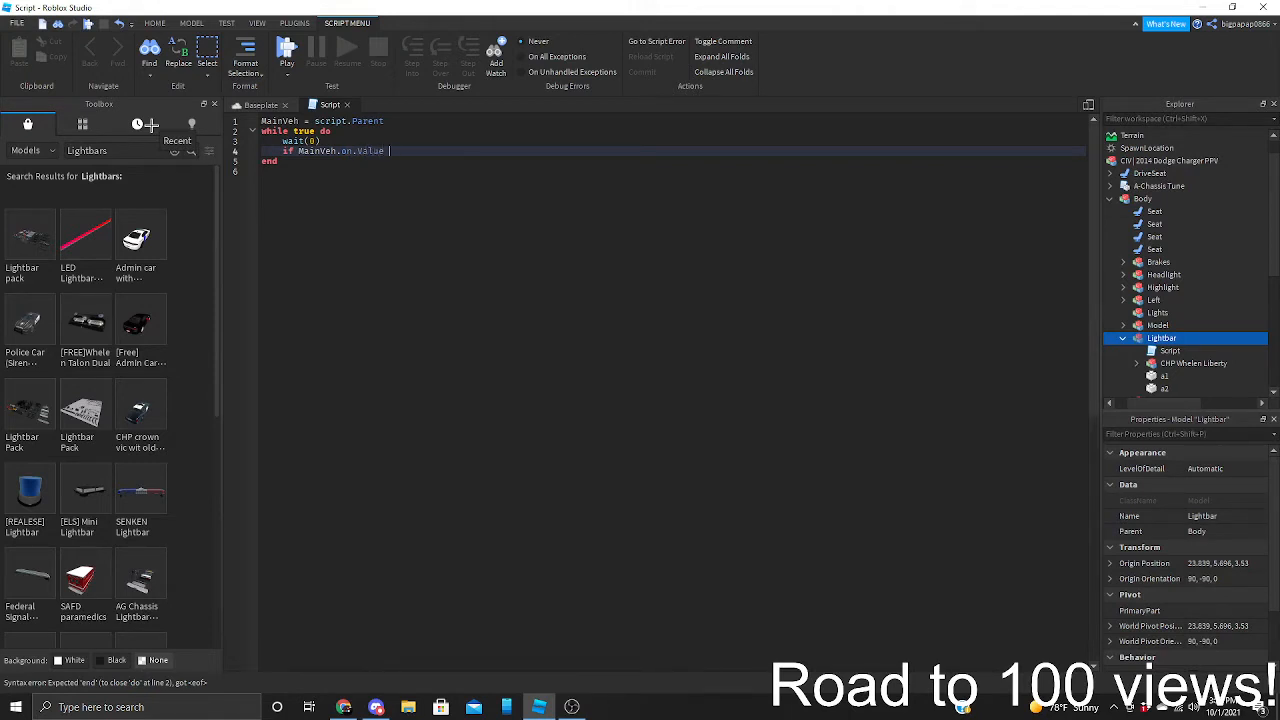
pyautogui.write('== true')
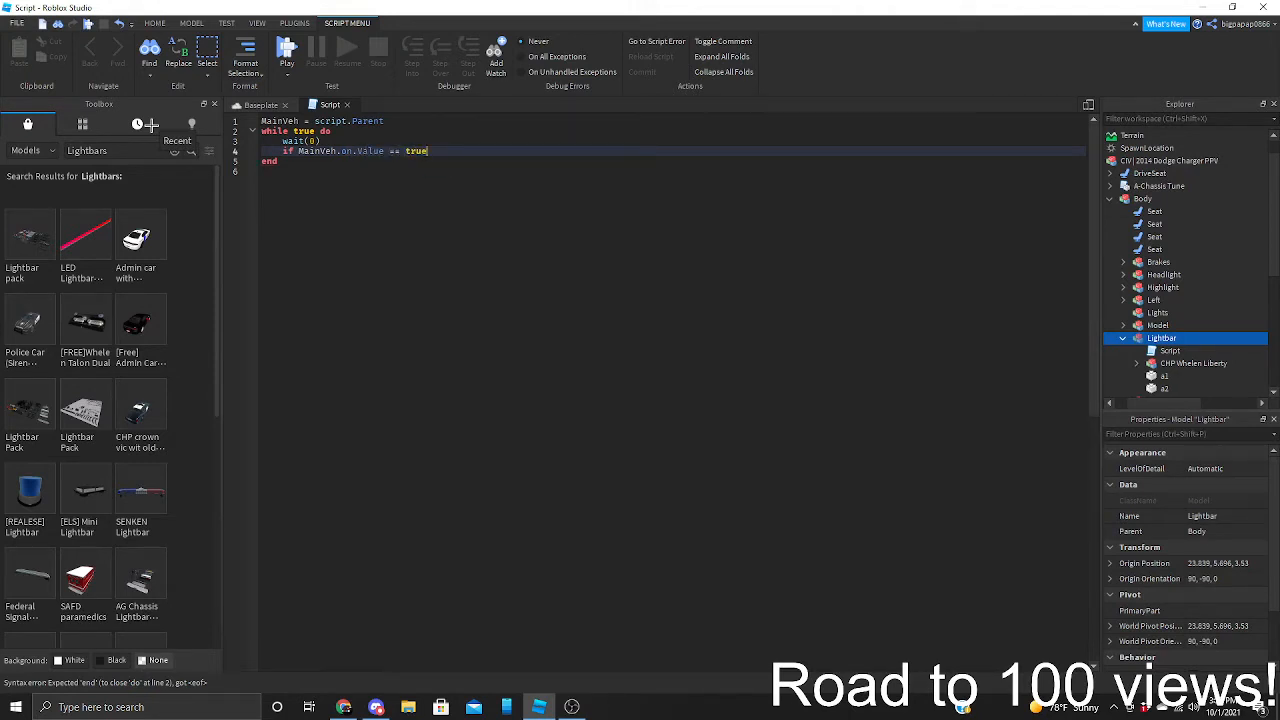
pyautogui.write('then')
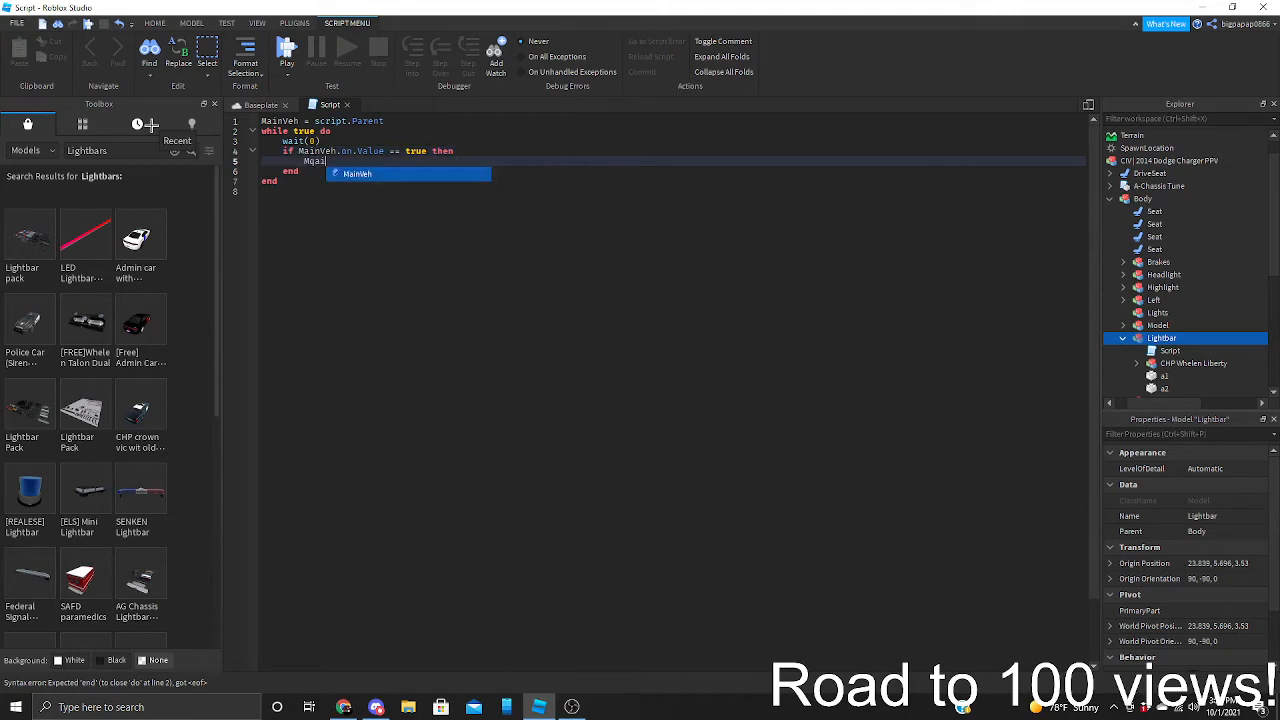
# Inside the check, set a1 and a2 Transparency so a1 hides and a2 shows, followed by a wait
pyautogui.write('.a1.Transparency = 1')
pyautogui.write('MainVeh')
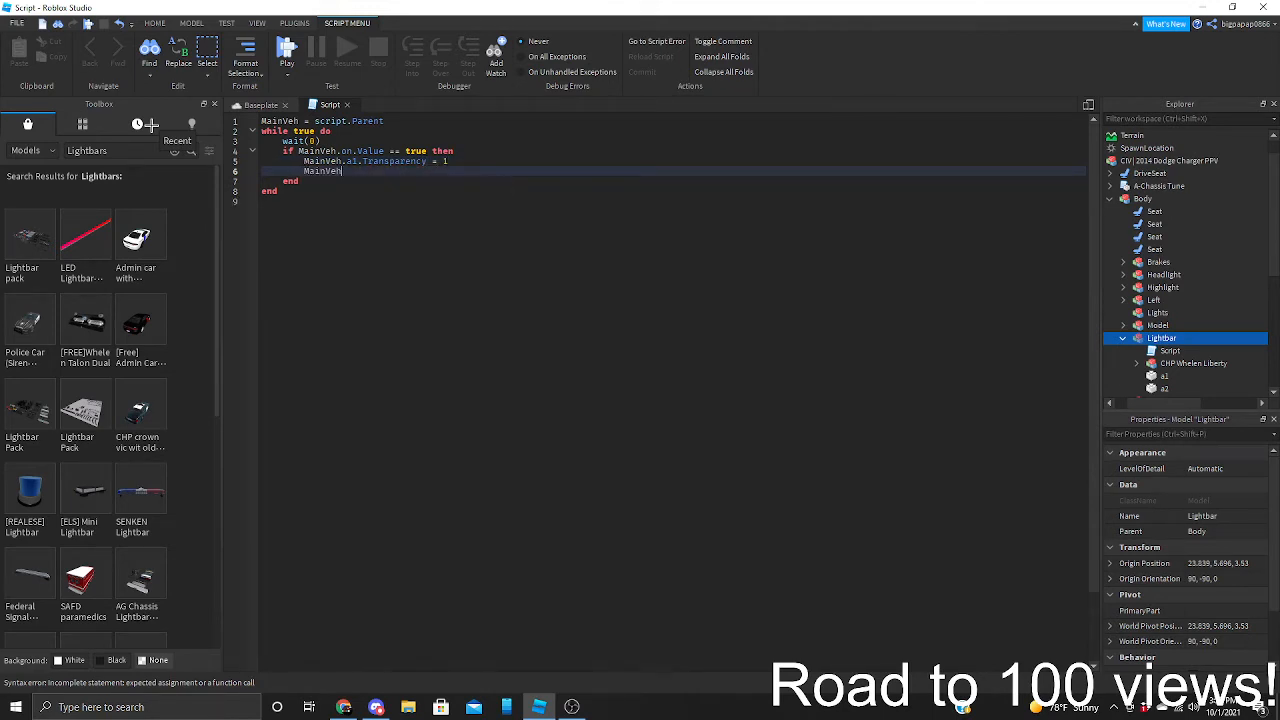
pyautogui.write('.a2.Transparency')
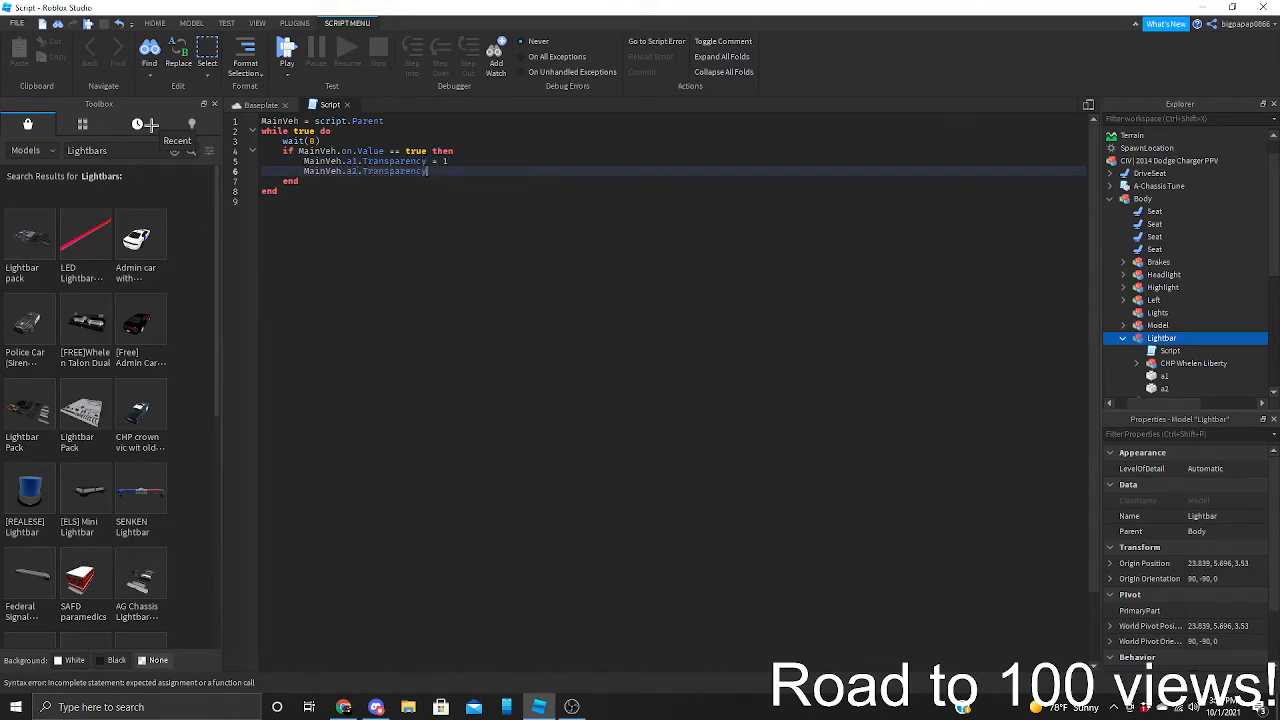
pyautogui.write('= 0')
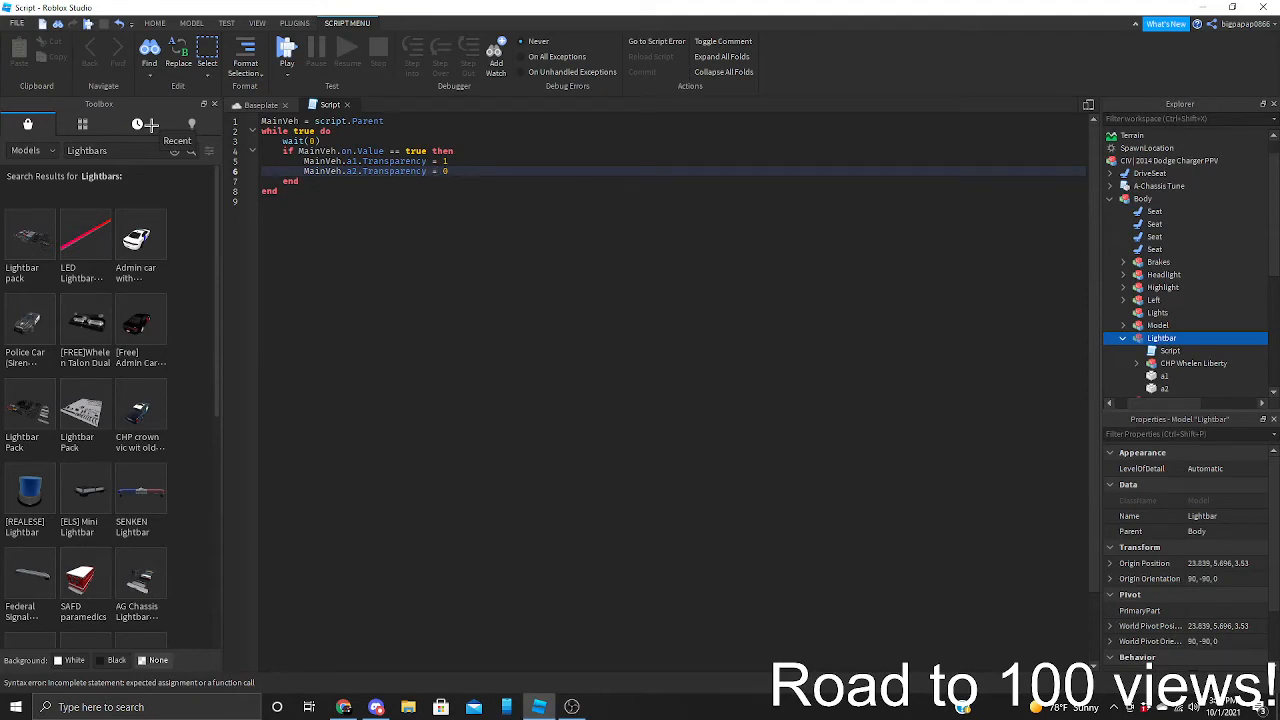
pyautogui.write('wait(0)')
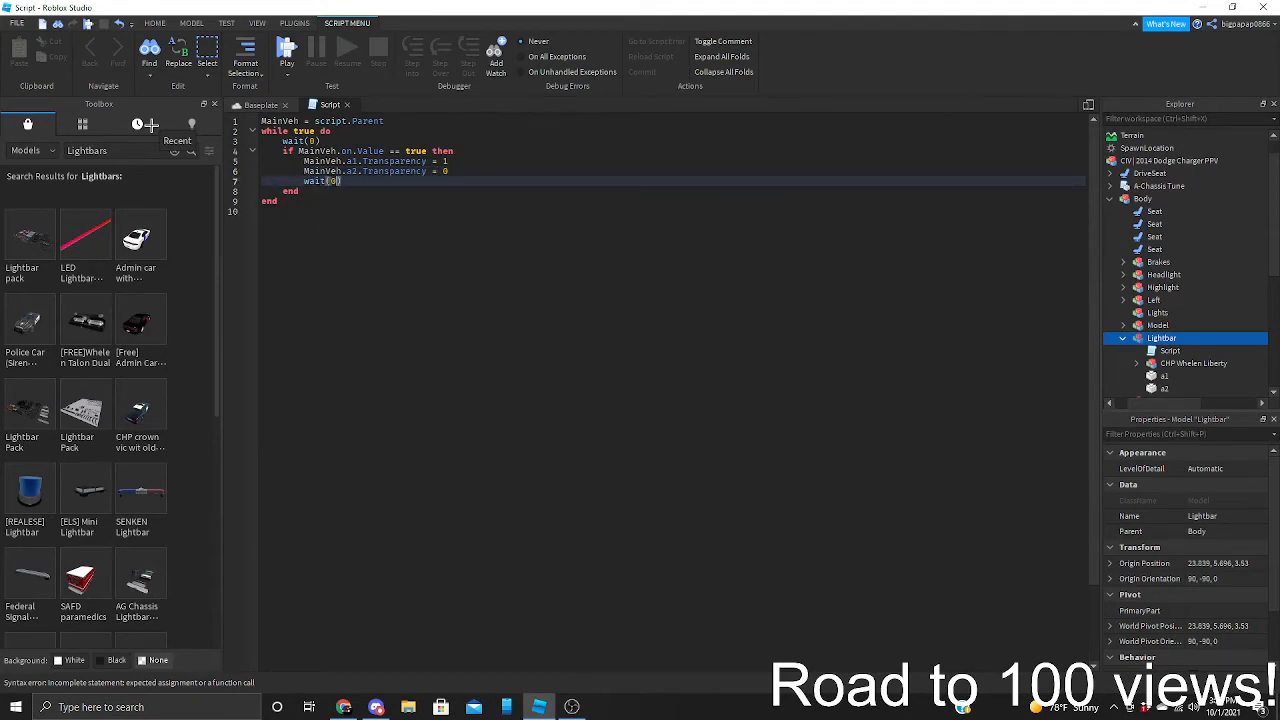
pyautogui.write('0.1')
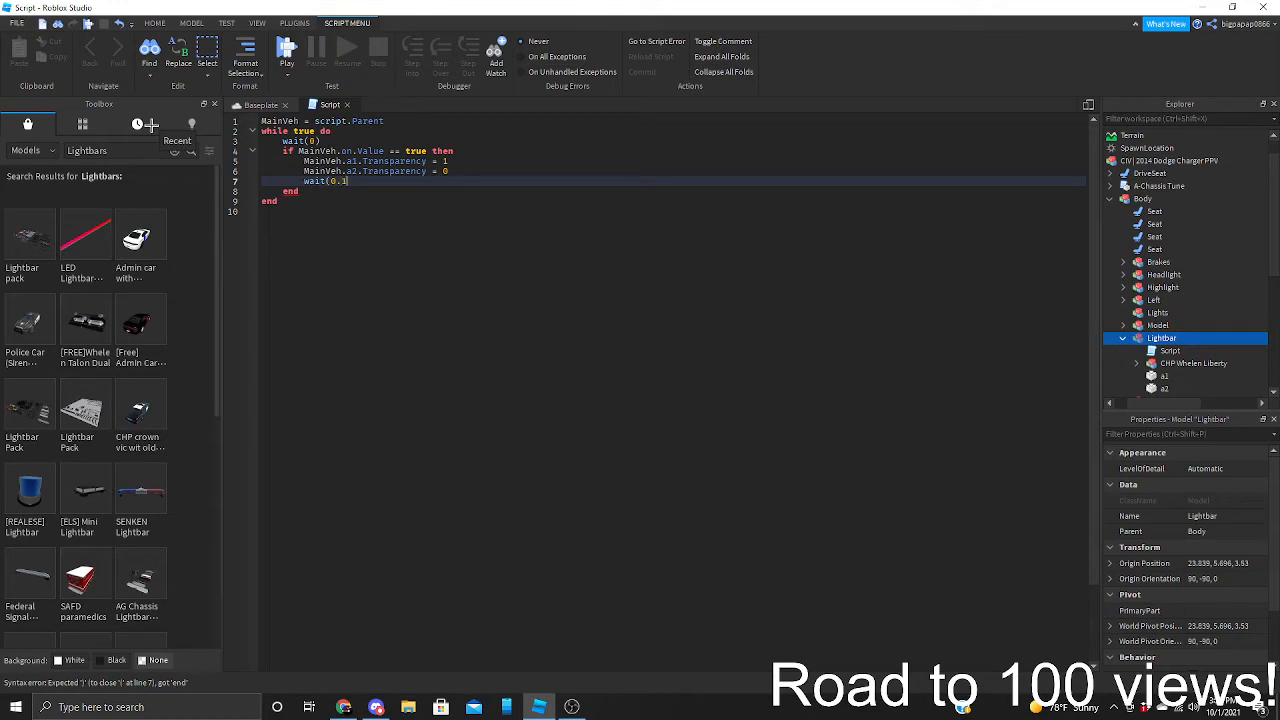
# Set wait(0.05), paste a copy of the transparency lines below and swap the 1 and 0 values so the lights alternate
pyautogui.press('BackSpace')
pyautogui.write('09)')
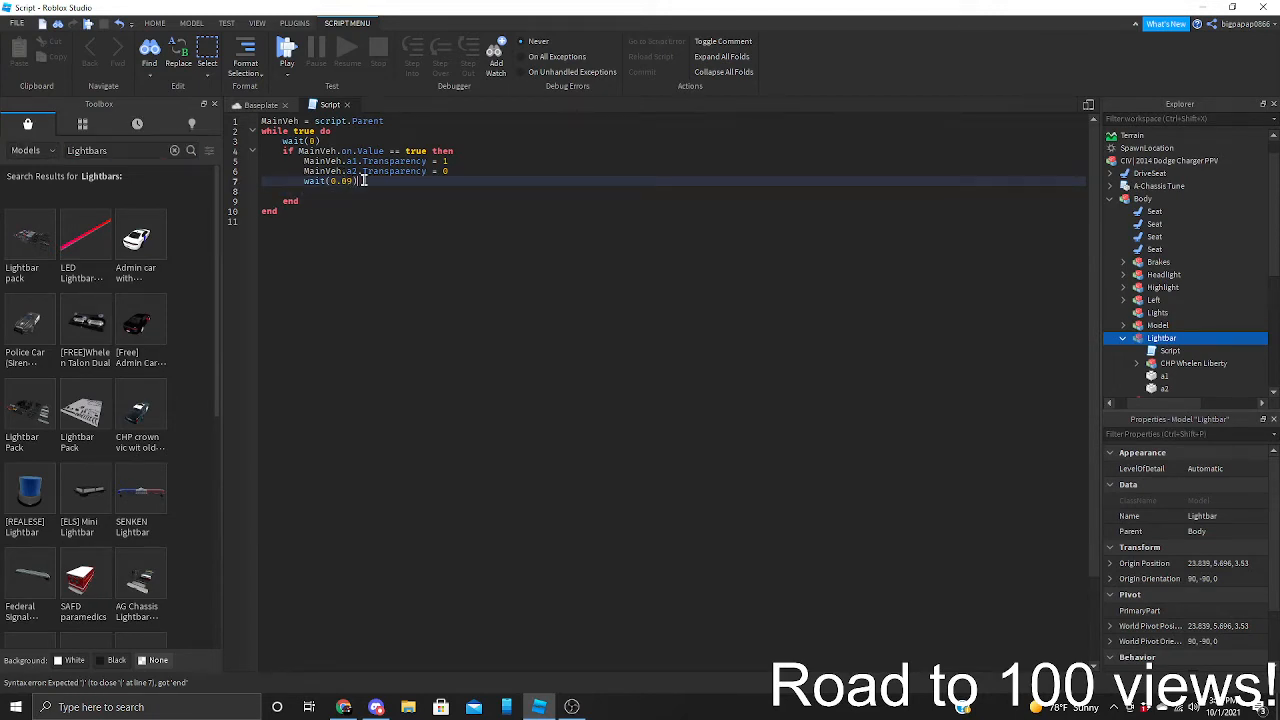
pyautogui.moveTo(376, 160); pyautogui.dragTo(372, 180)
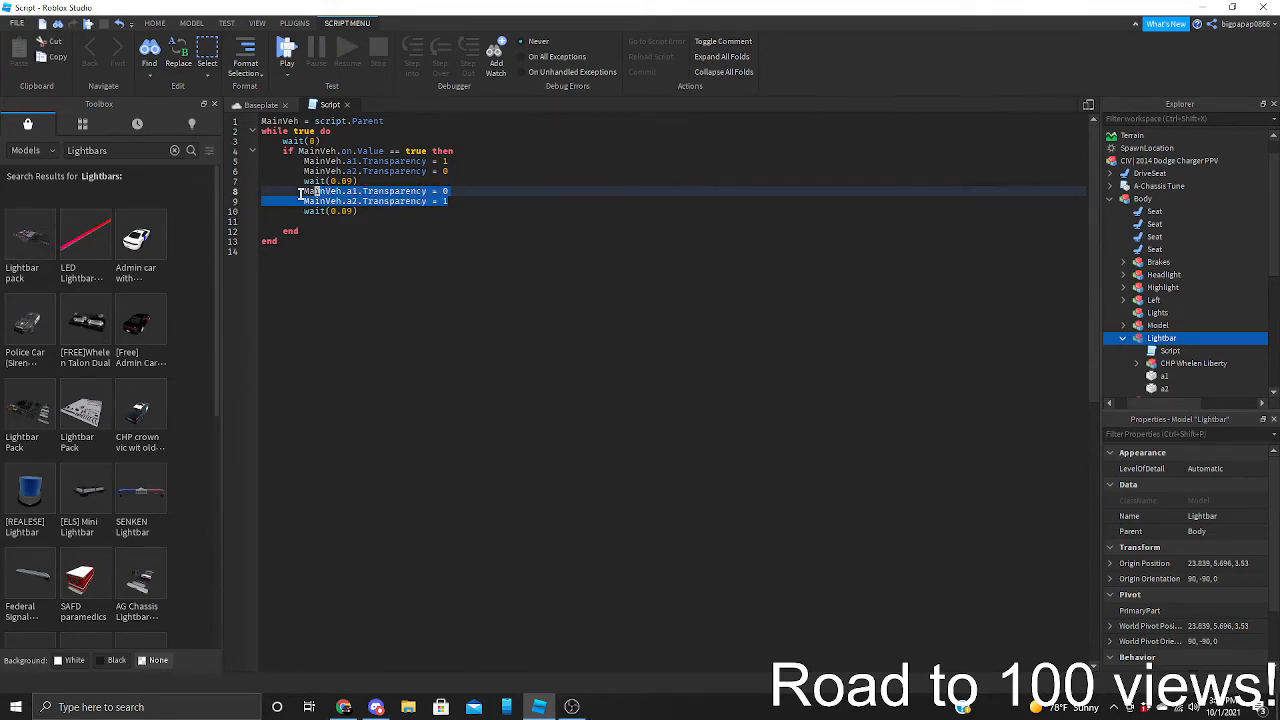
pyautogui.click(364, 212)
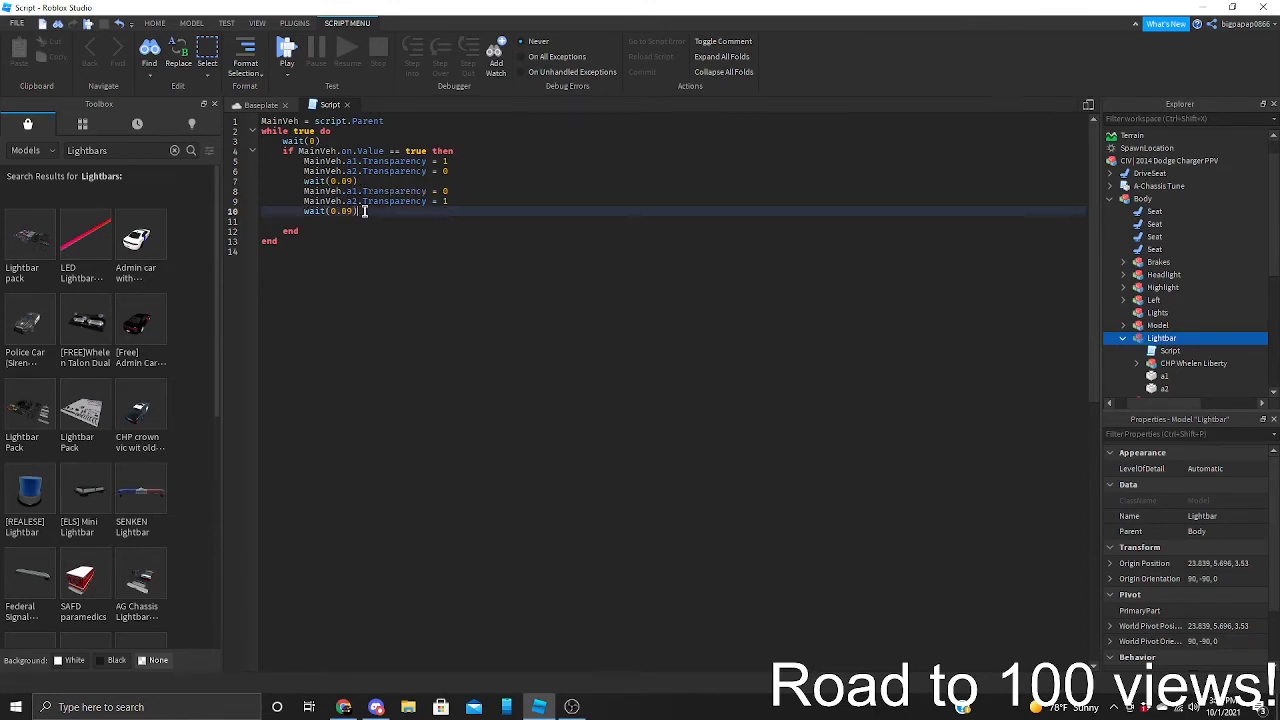
pyautogui.write('else3')
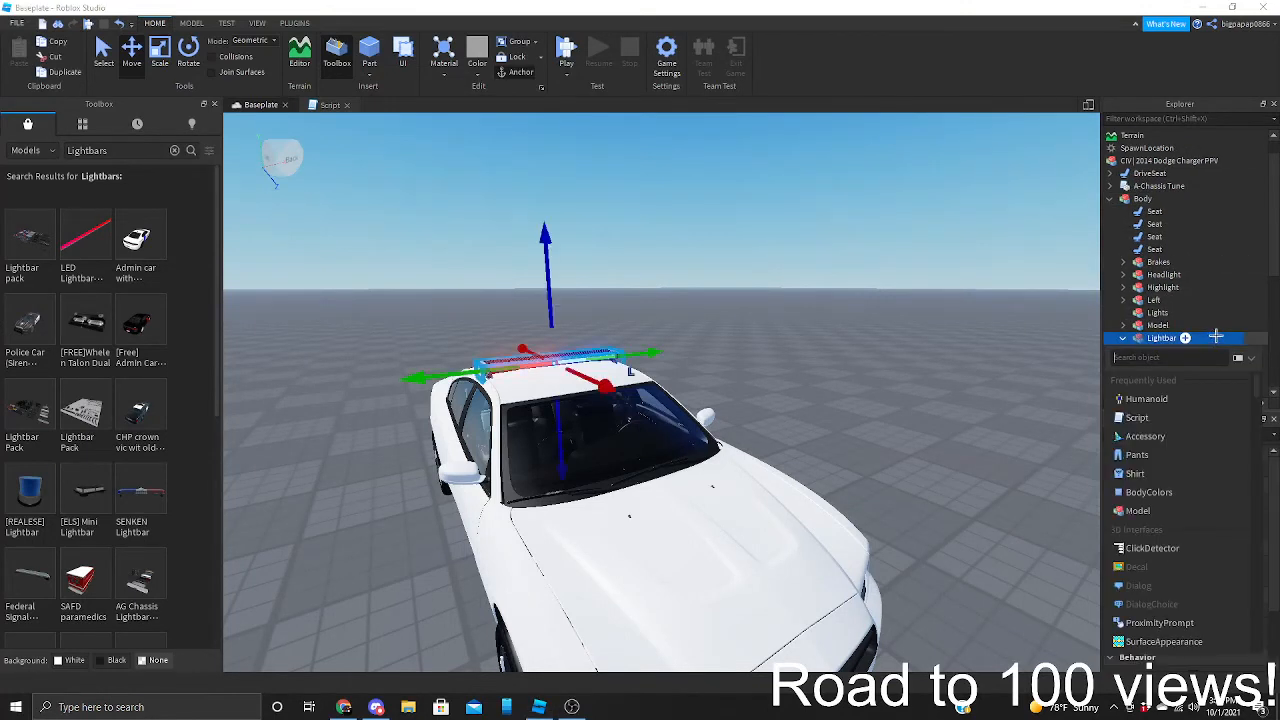
# Expand Lightbar in Explorer, select its on BoolValue and tick Value to true
pyautogui.click(1122, 338)
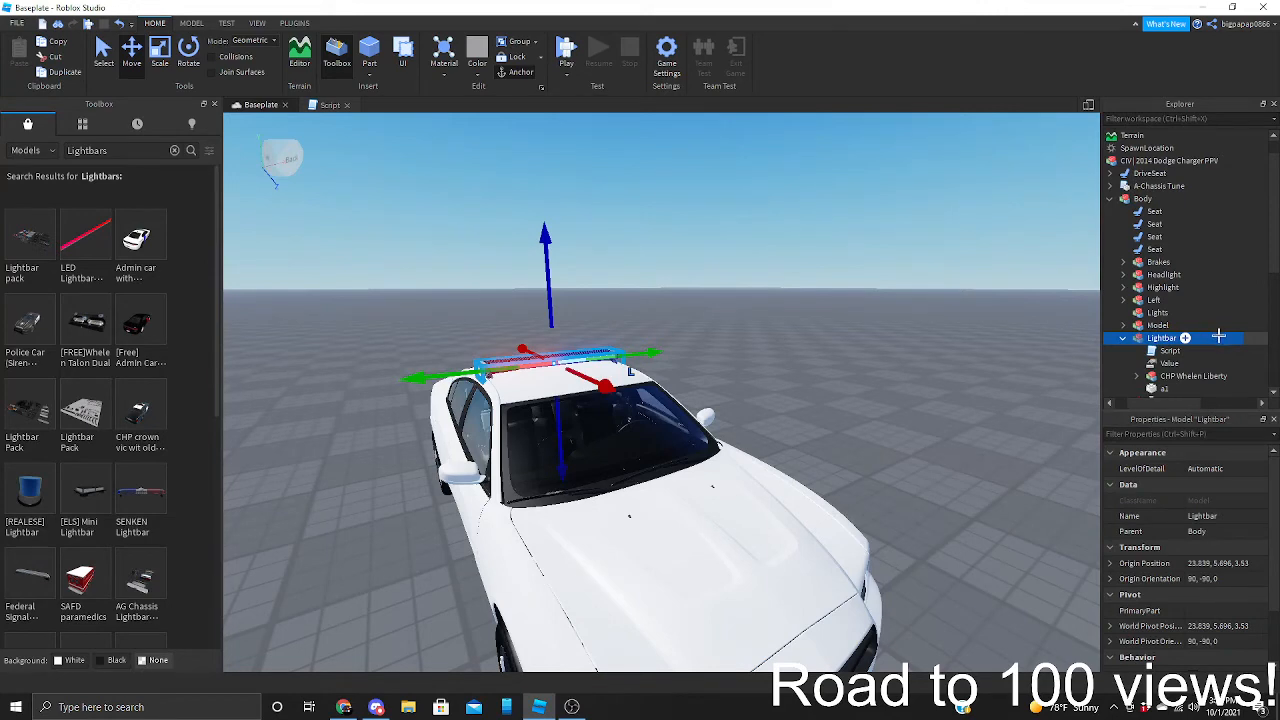
pyautogui.click(1156, 350)
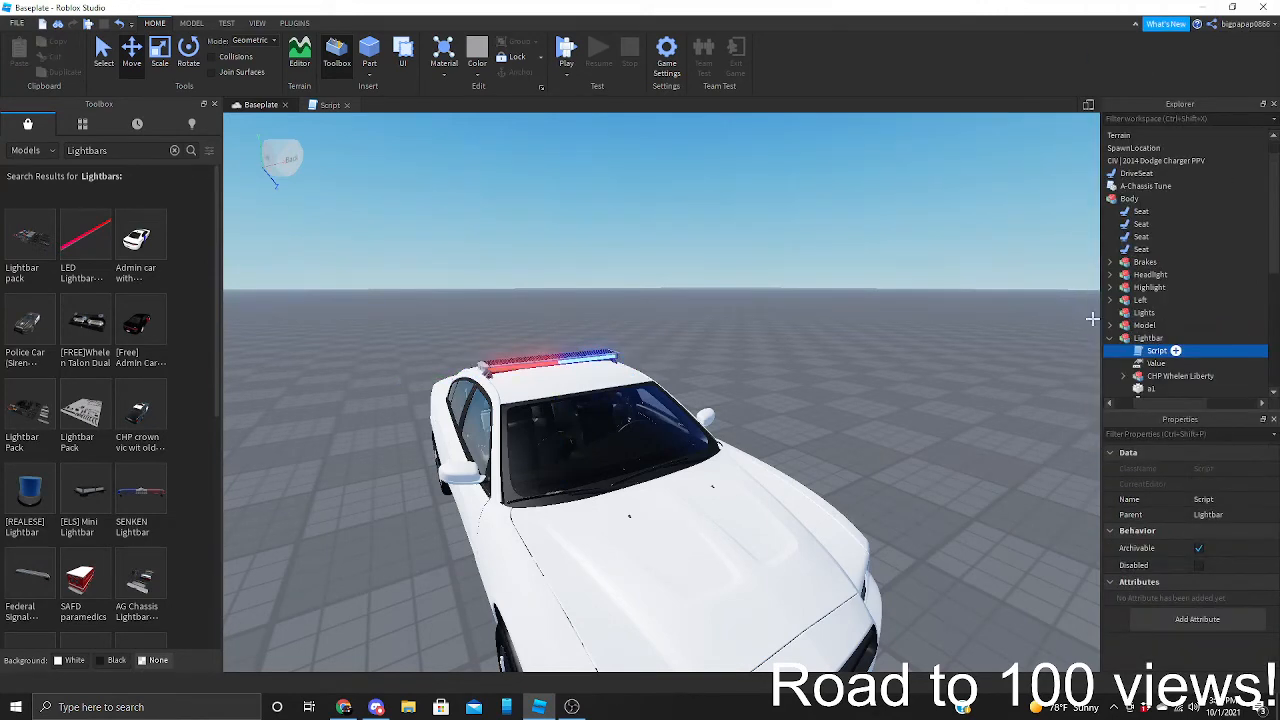
pyautogui.rightClick(1156, 364)
pyautogui.write('on')
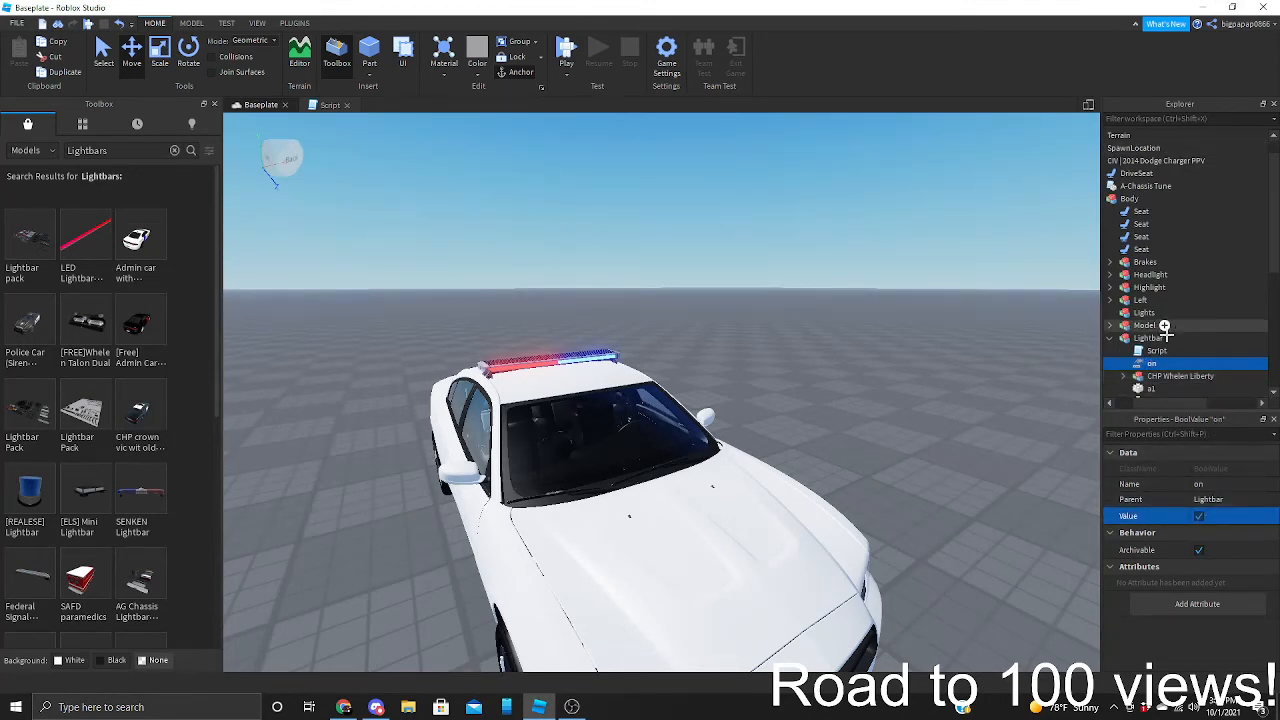
pyautogui.click(1148, 336)
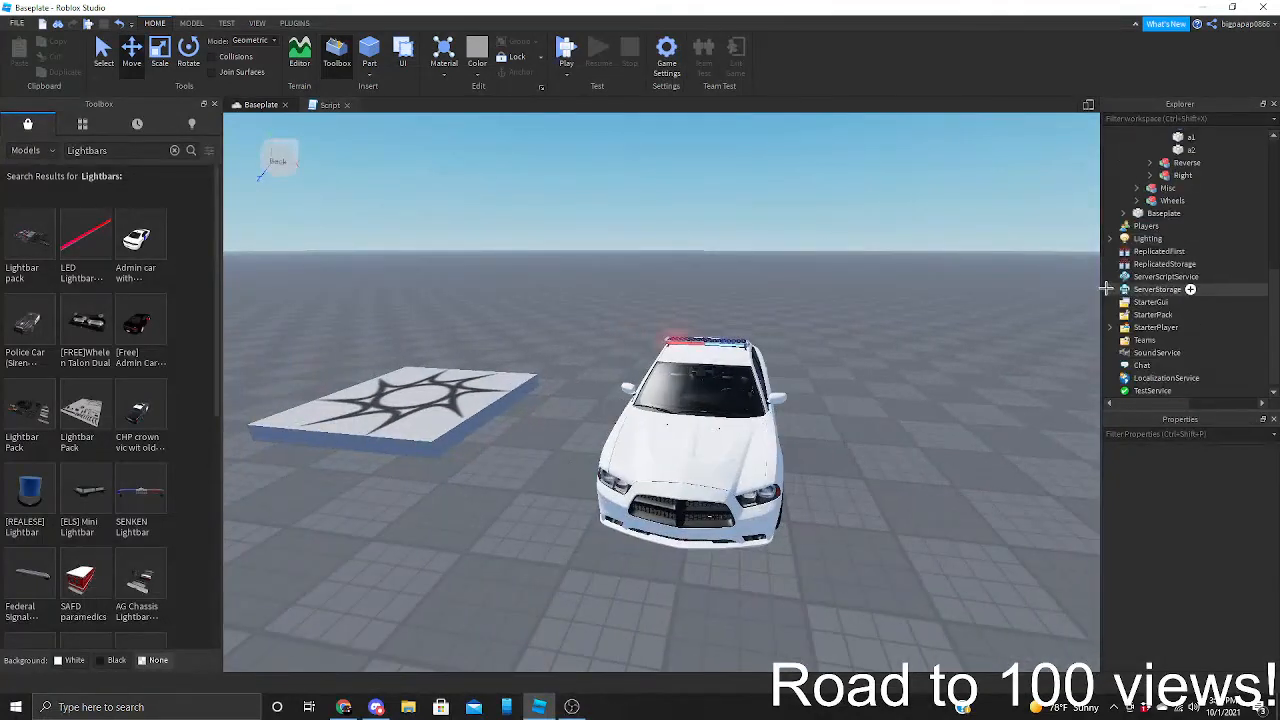
# Set Lighting's TimeOfDay to 05:00:00 so the scene turns to night
pyautogui.click(1148, 238)
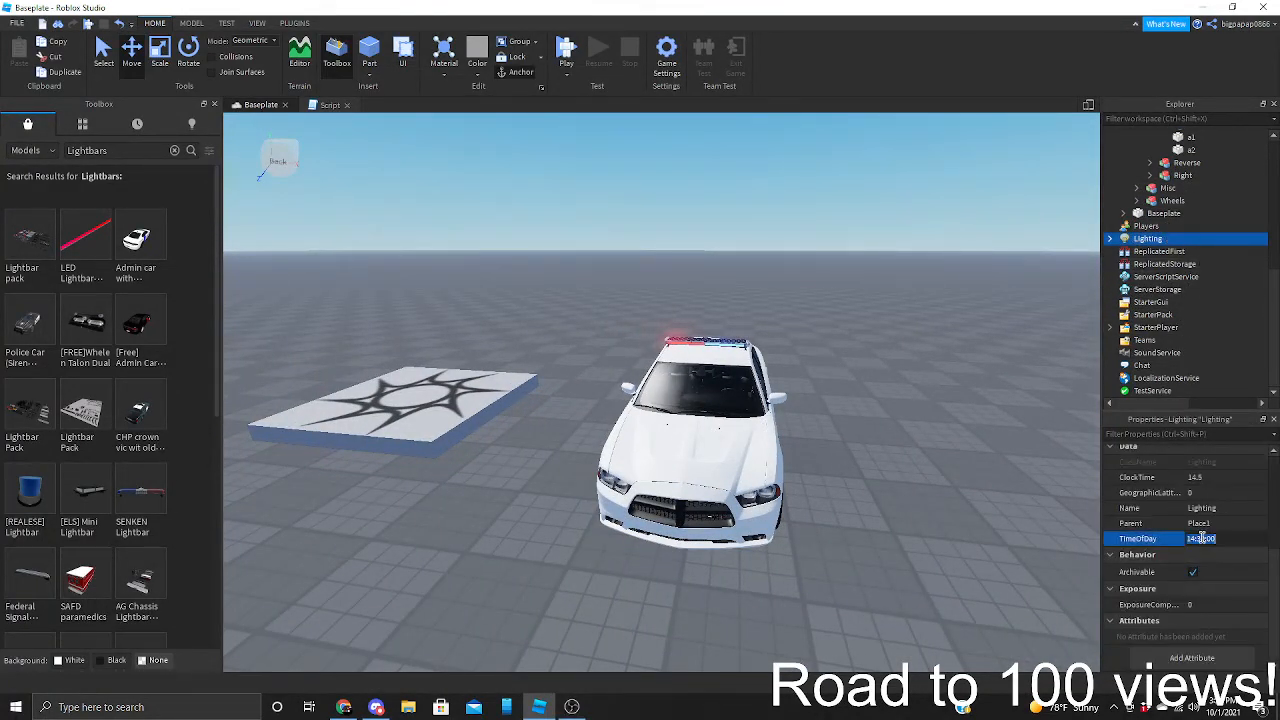
pyautogui.write('05:00:00')
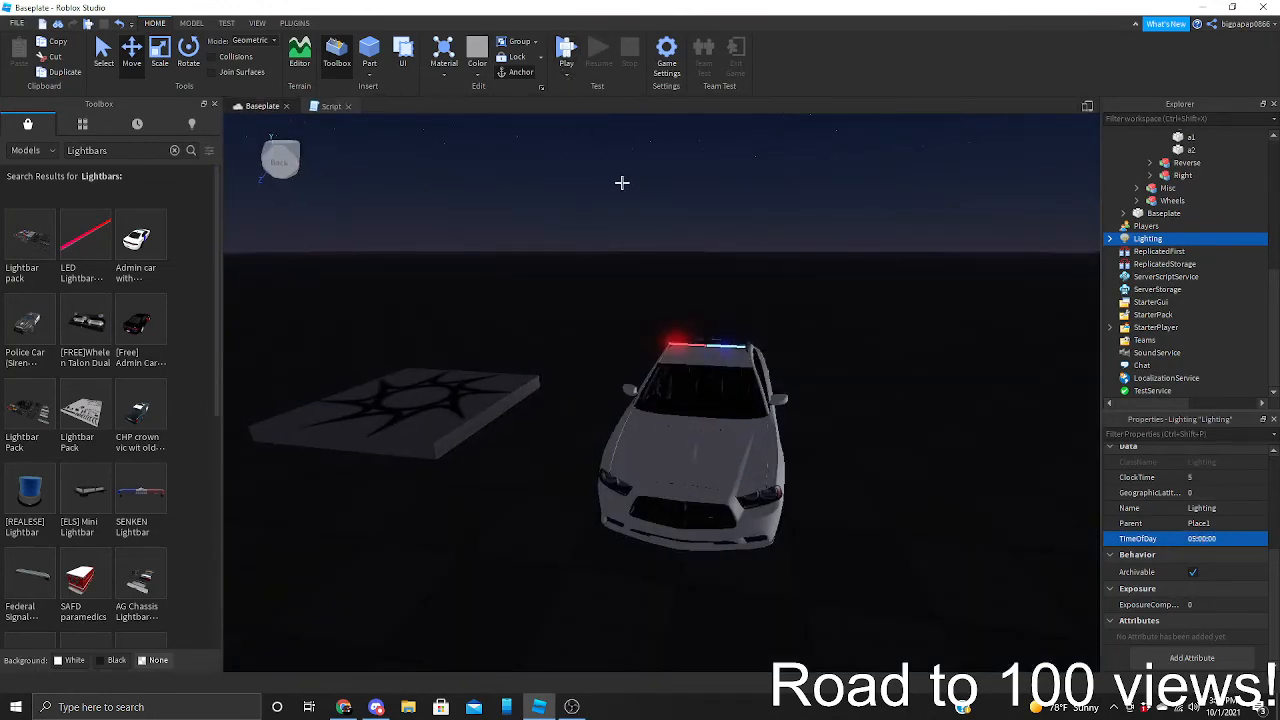
pyautogui.click(566, 50)
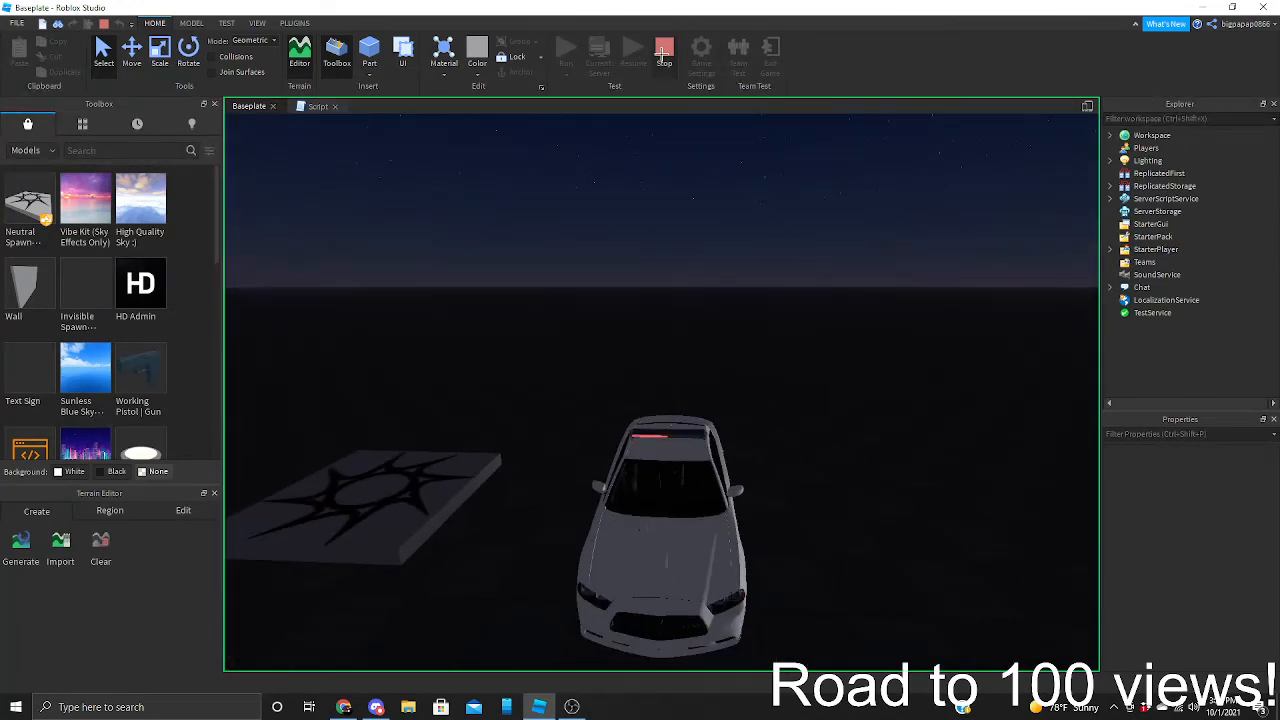
pyautogui.moveTo(664, 52)
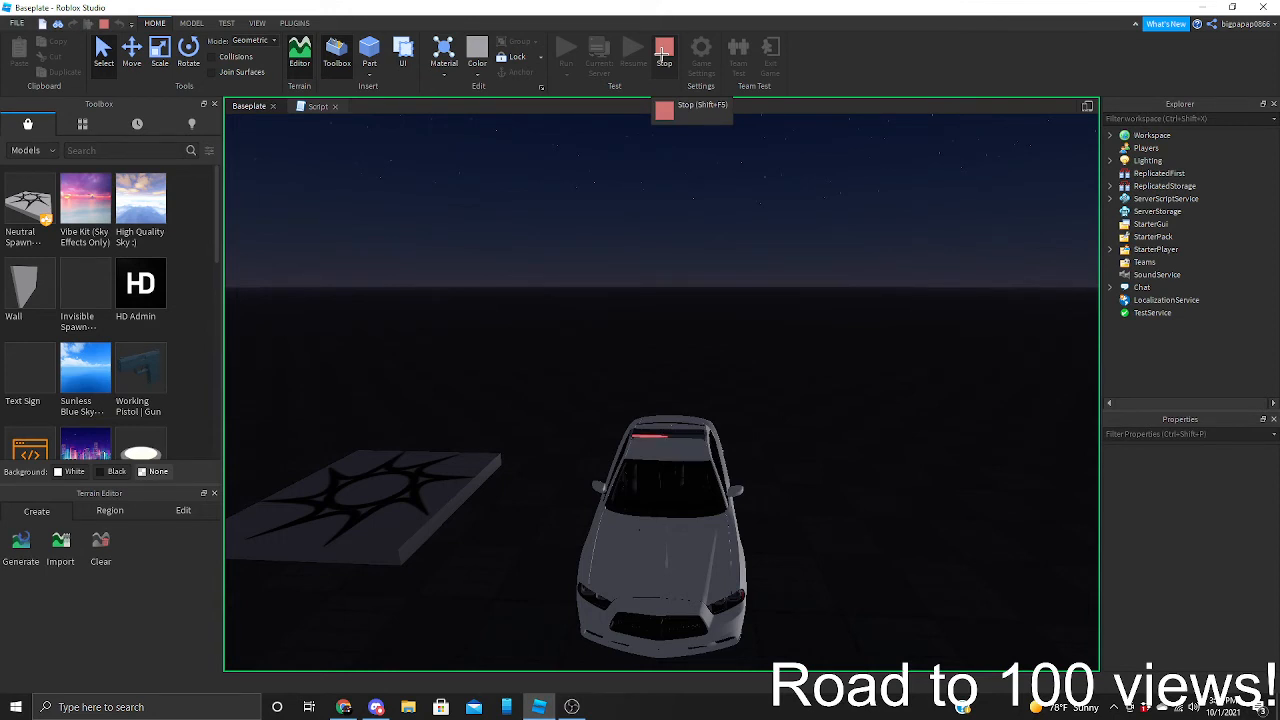
pyautogui.click(664, 48)
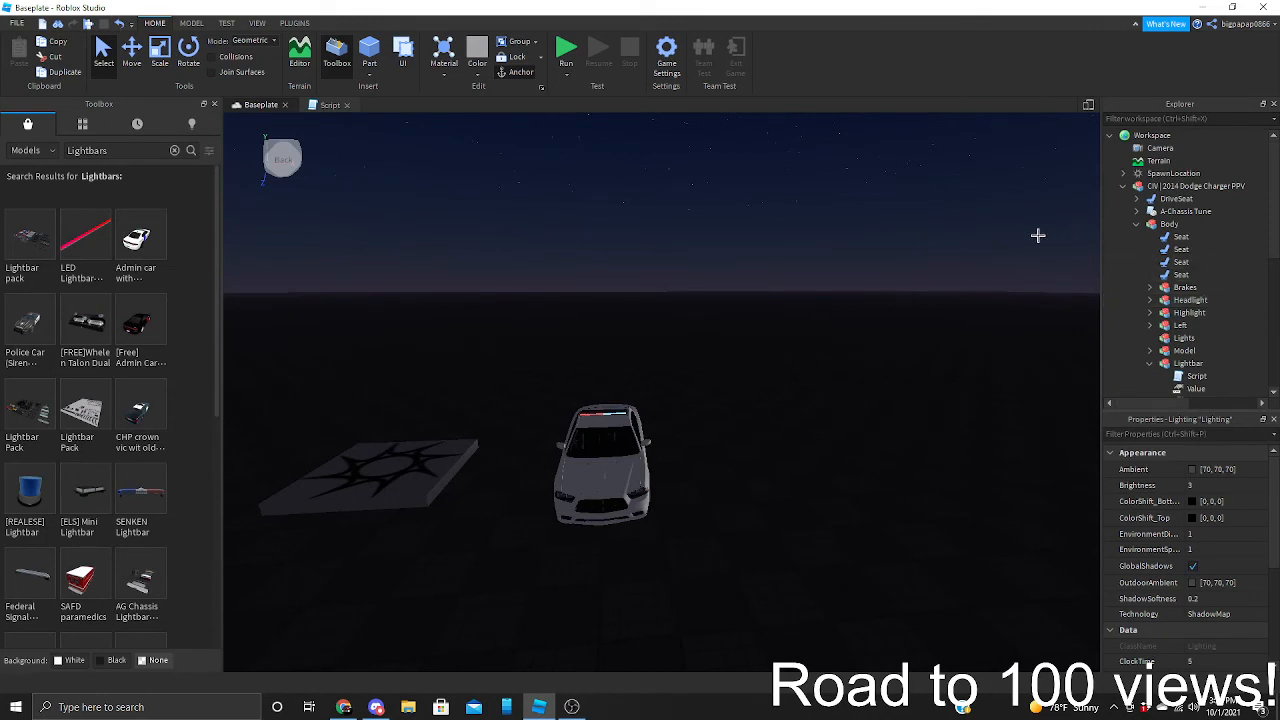
pyautogui.click(1198, 186)
pyautogui.write('Turtoial')
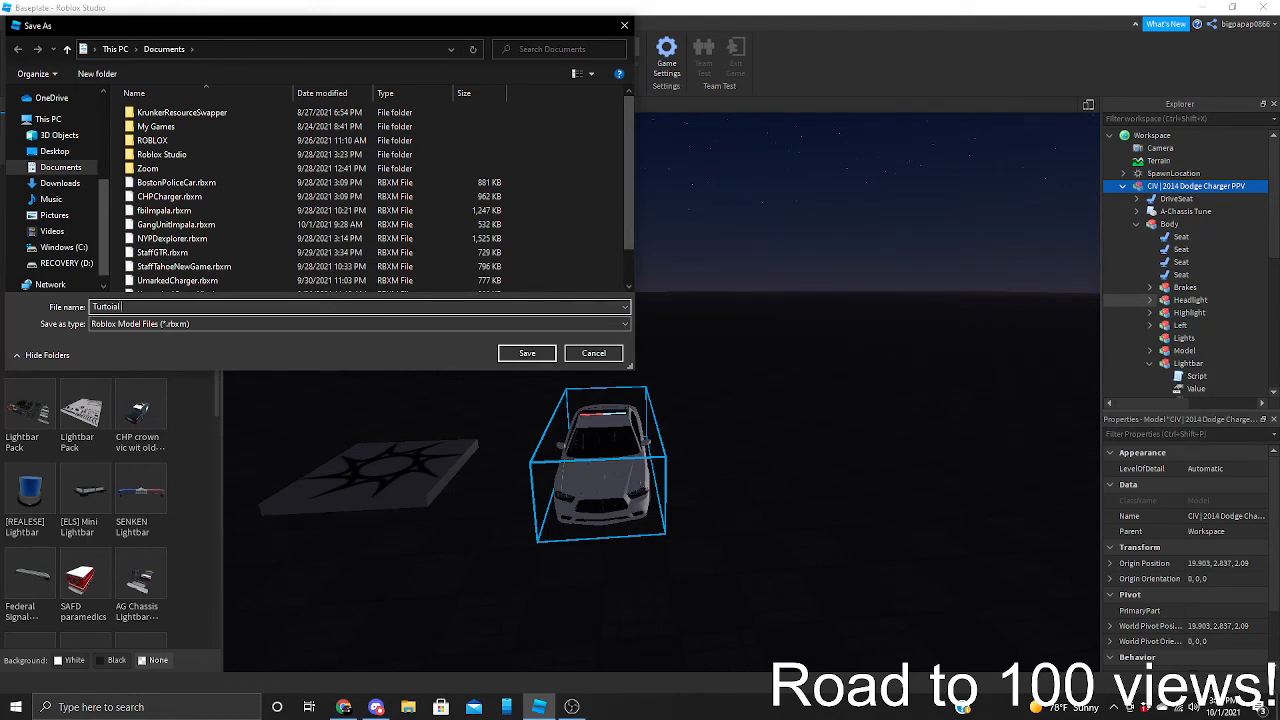
# Name the model file 'Charger' and save it to the Documents folder
pyautogui.write('Cal')
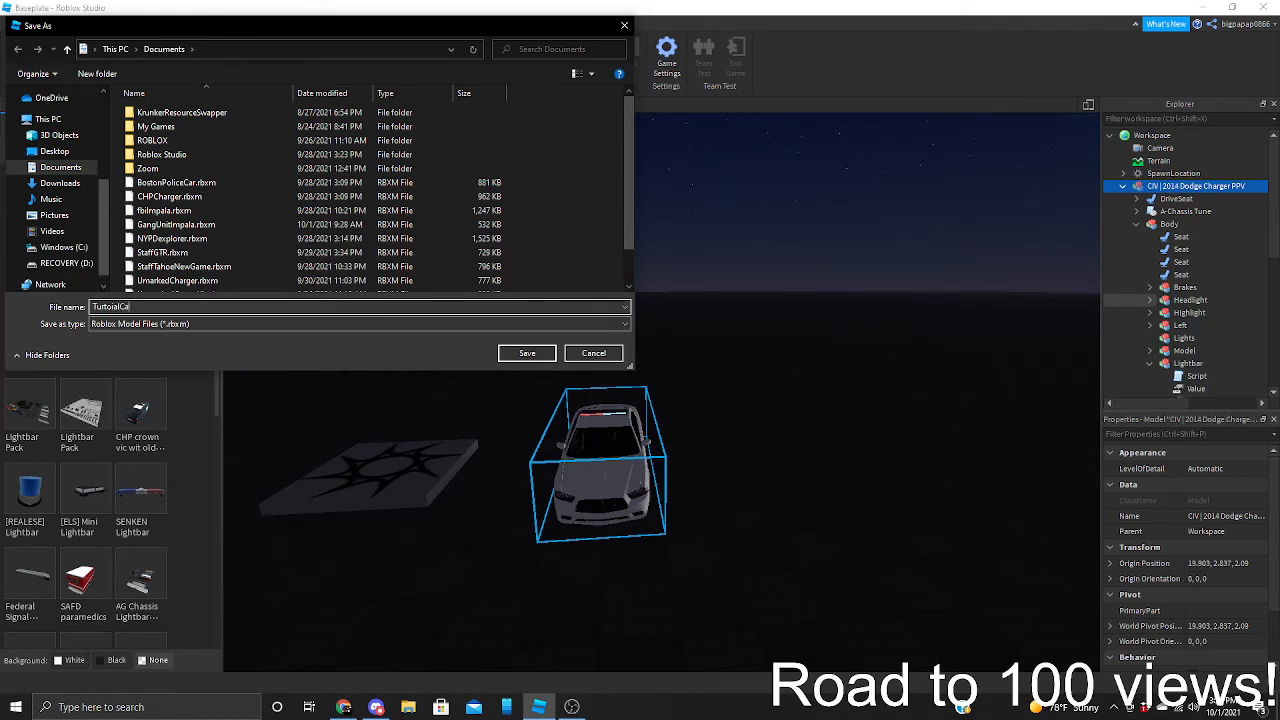
pyautogui.write('harger')
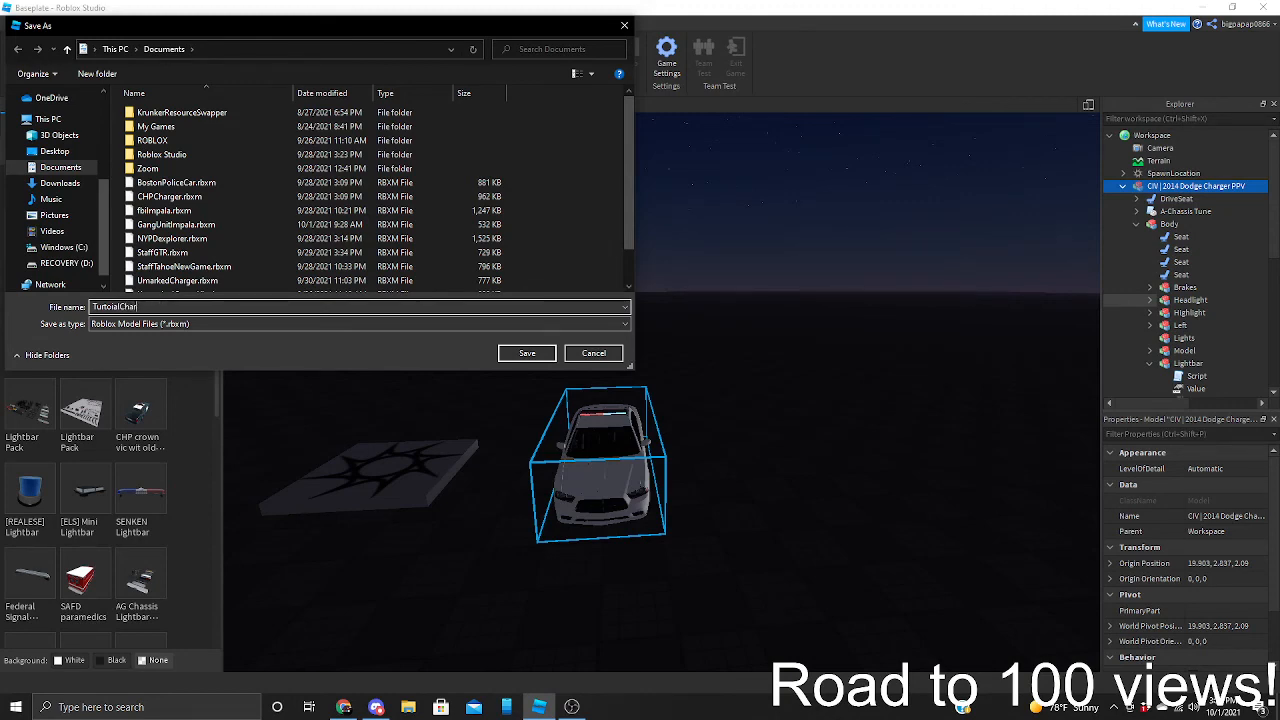
pyautogui.click(526, 352)
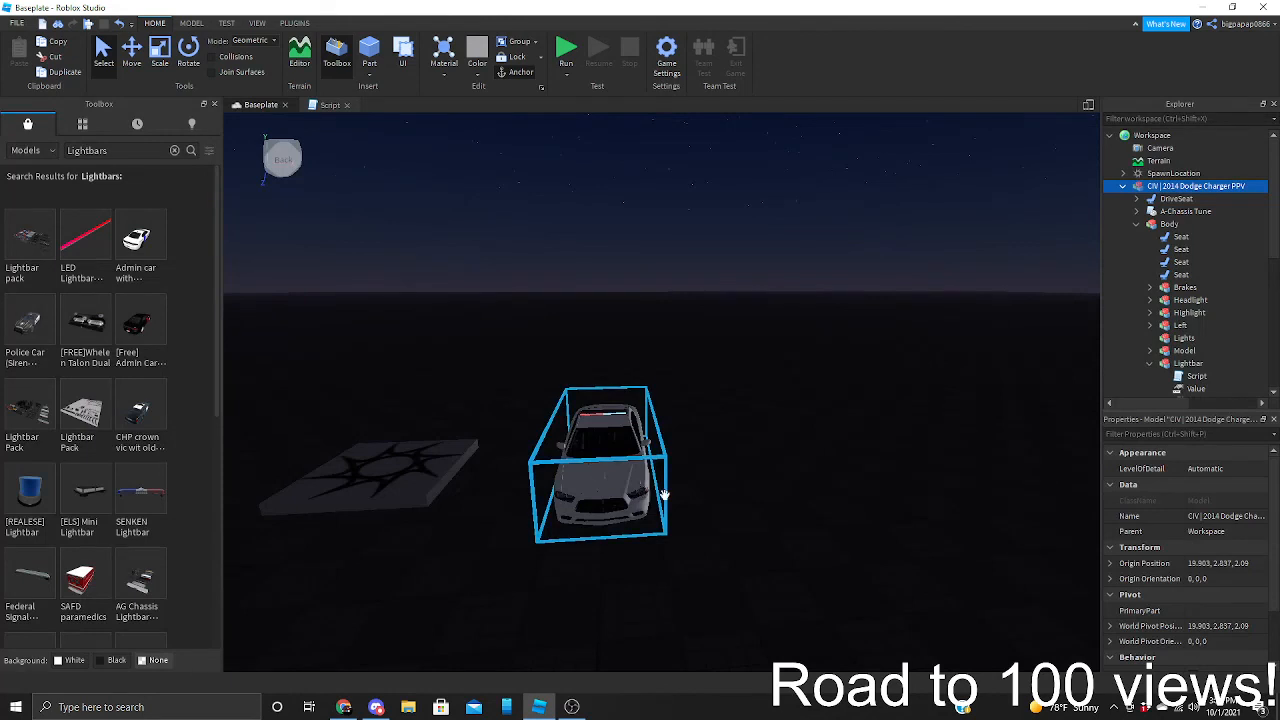